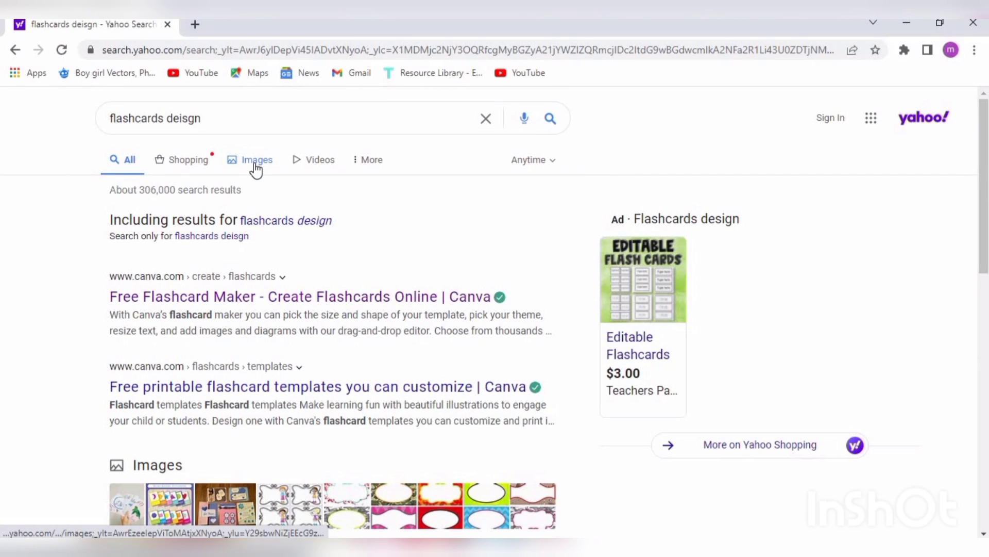
Browse flashcard design image results, closing an enlarged preview along the way.
{"action": "left_click", "coordinate": [257, 159]}
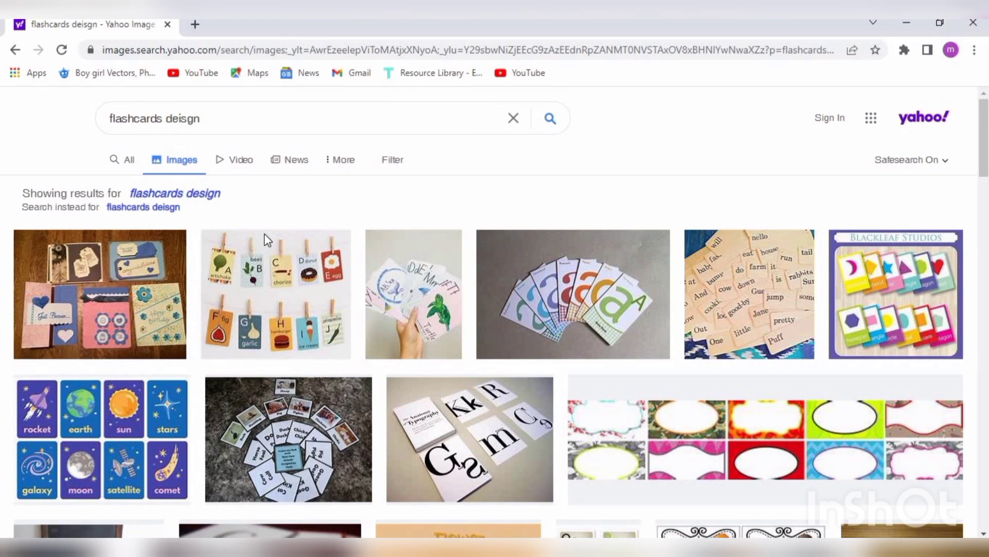
{"action": "scroll", "scroll_direction": "down", "scroll_amount": 3}
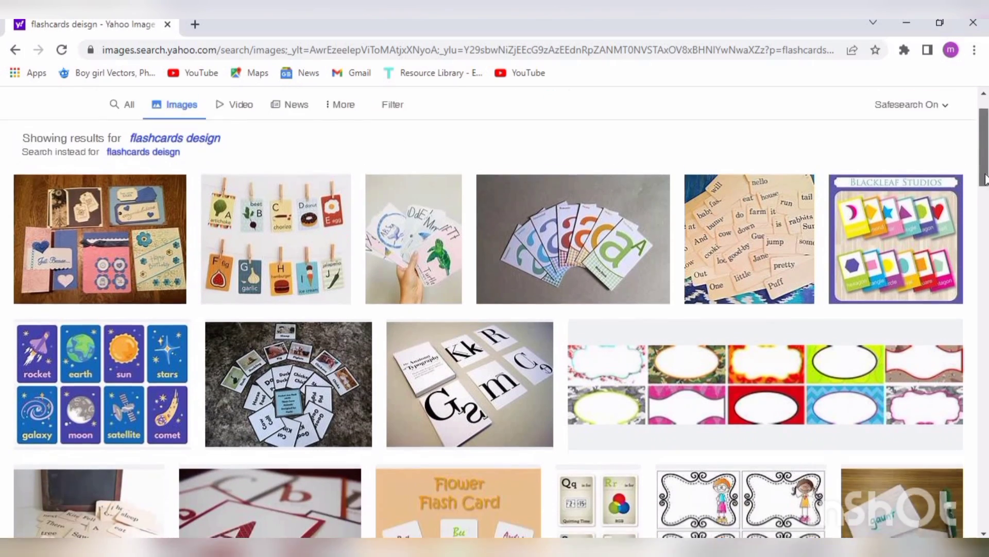
{"action": "scroll", "scroll_direction": "down", "scroll_amount": 3}
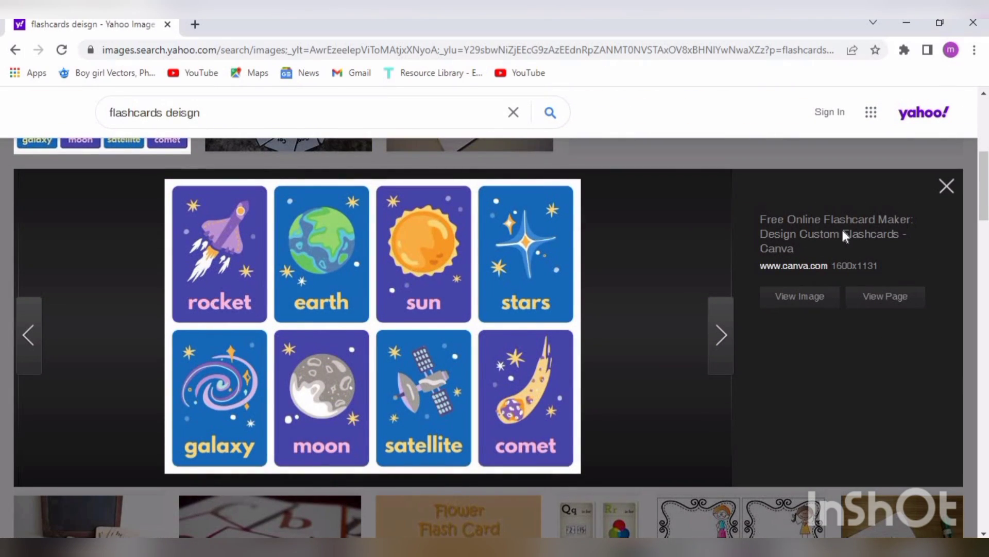
{"action": "scroll", "scroll_direction": "down", "scroll_amount": 3}
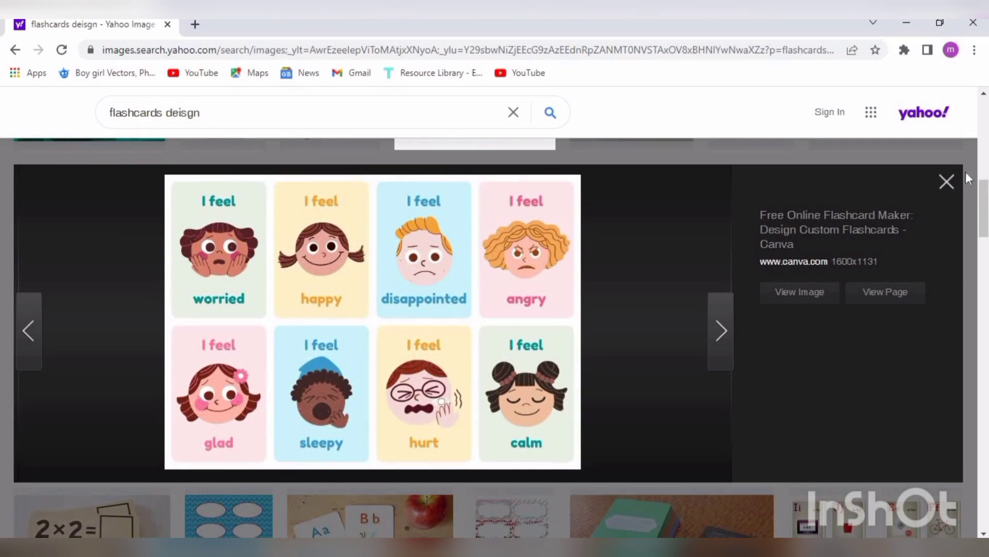
{"action": "left_click", "coordinate": [946, 182]}
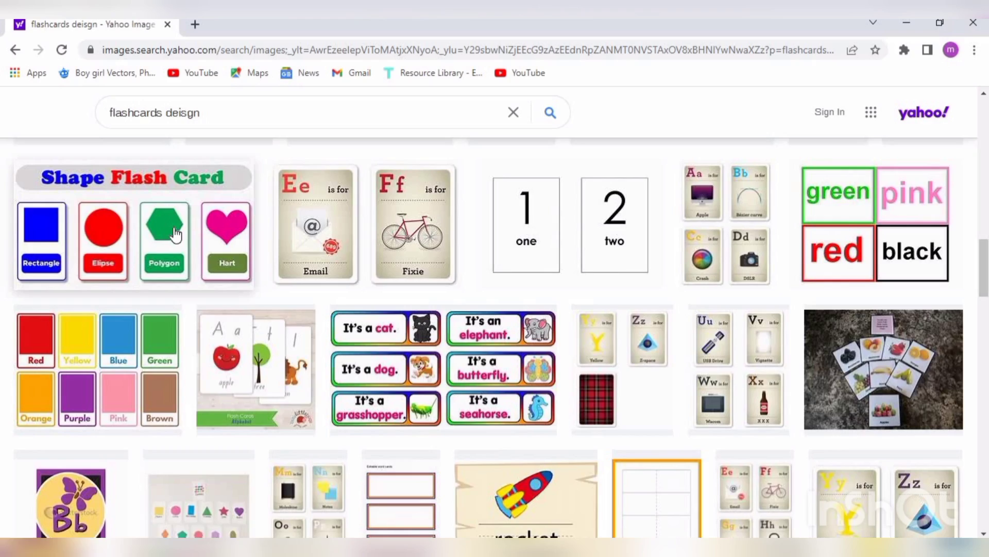
{"action": "scroll", "scroll_direction": "down", "scroll_amount": 3}
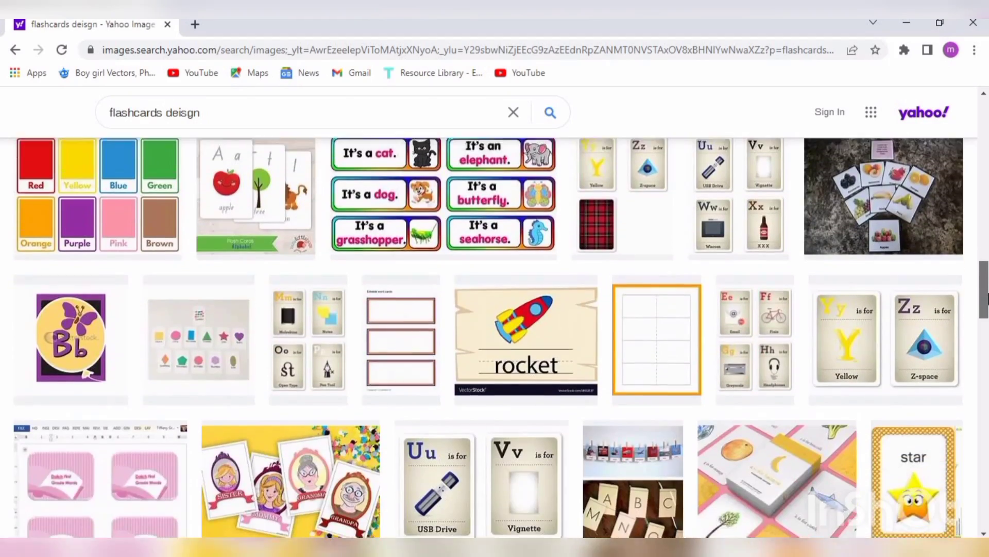
{"action": "scroll", "scroll_direction": "down", "scroll_amount": 3}
{"action": "type", "text": " in canva"}
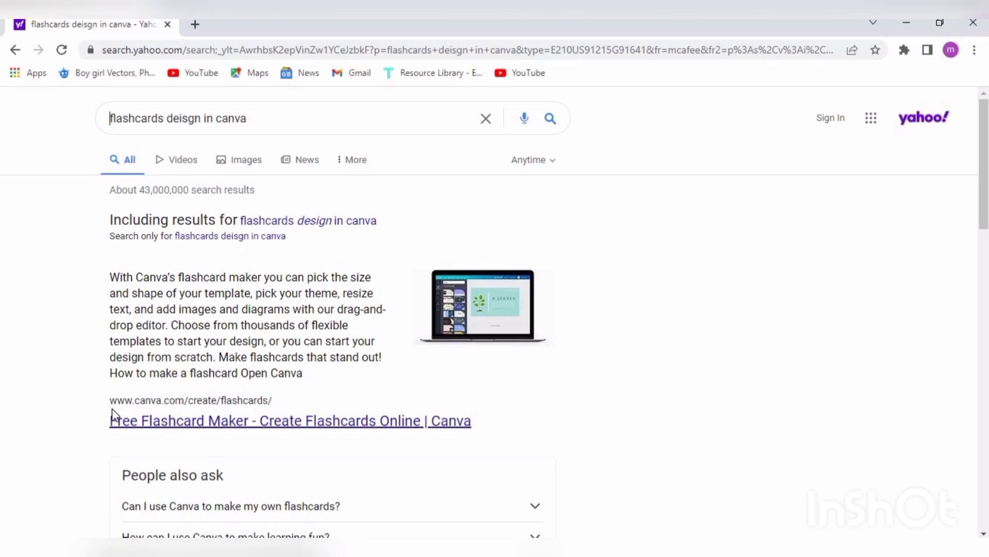
{"action": "mouse_move", "coordinate": [213, 423]}
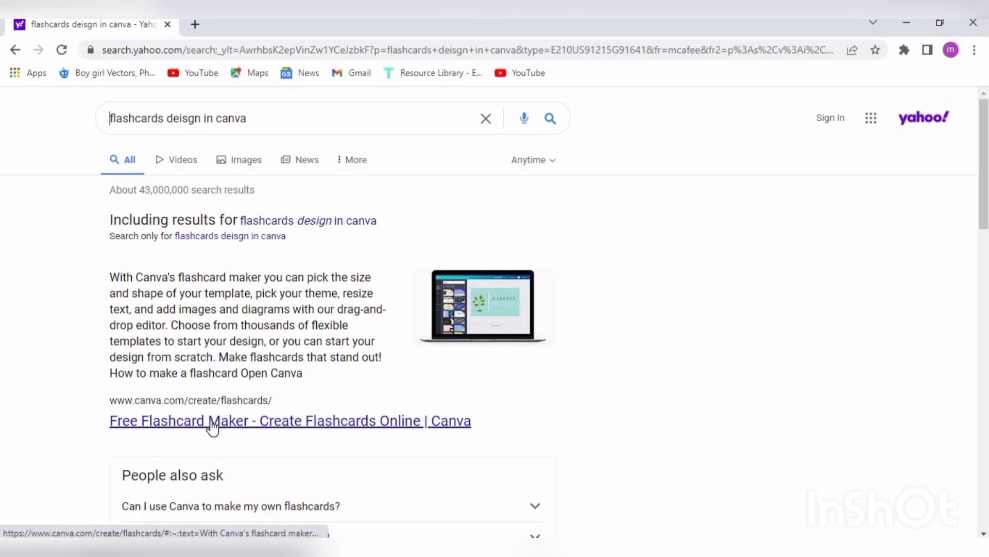
Open Canva's Free Flashcard Maker result and start designing a blank flashcard.
{"action": "left_click", "coordinate": [289, 421]}
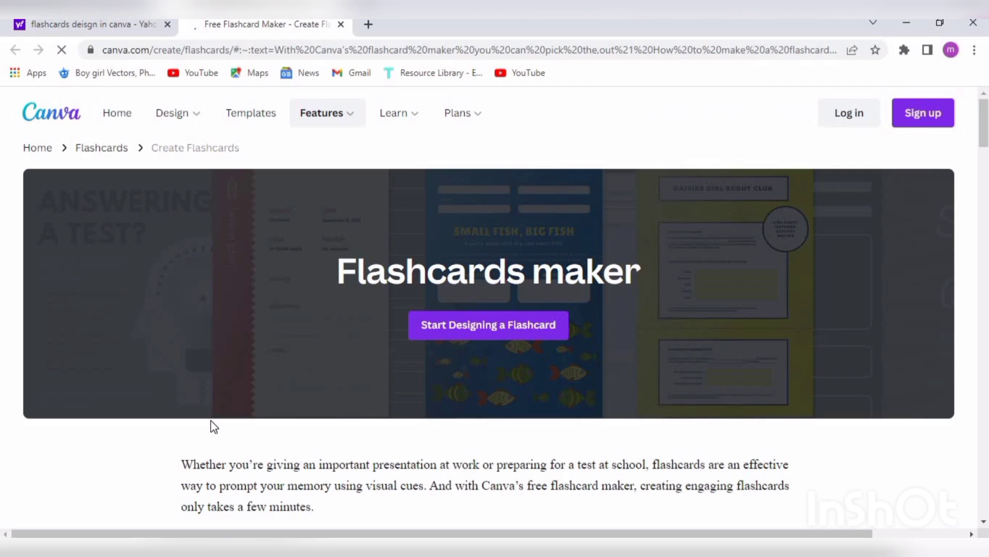
{"action": "mouse_move", "coordinate": [487, 331]}
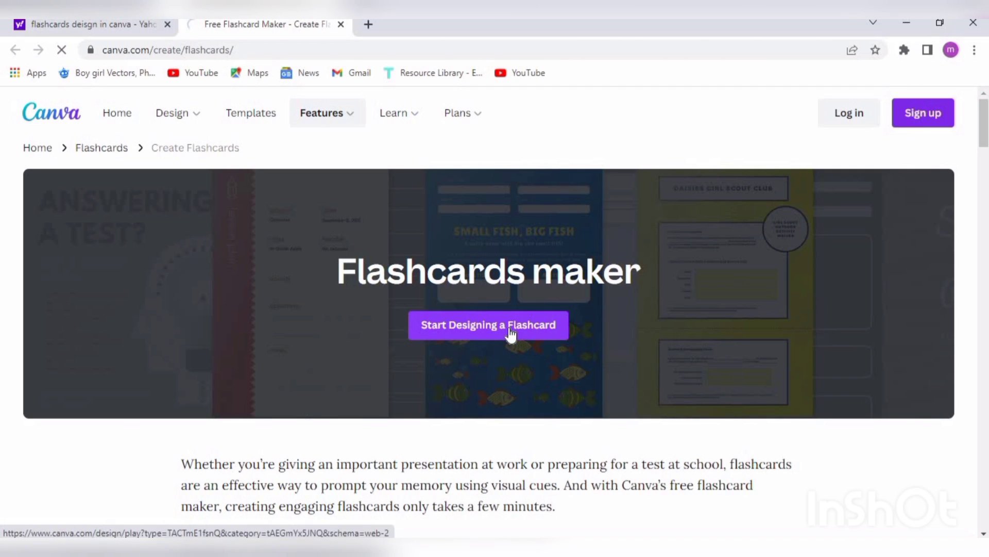
{"action": "left_click", "coordinate": [488, 324]}
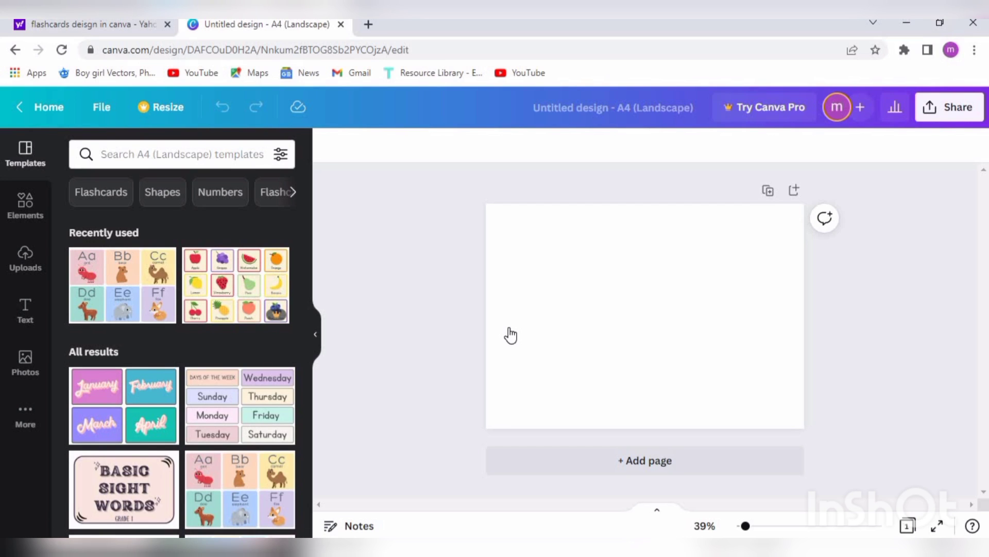
{"action": "mouse_move", "coordinate": [160, 297]}
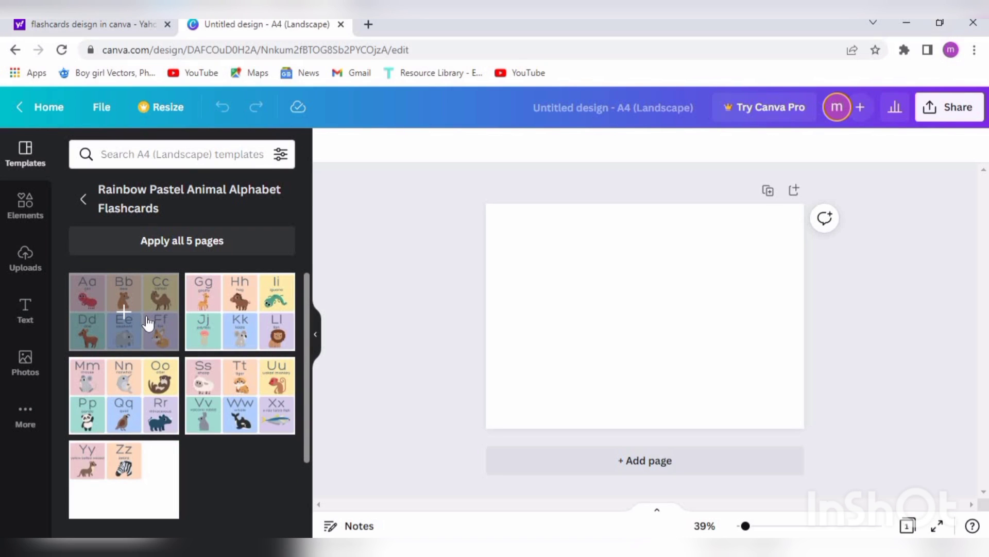
Apply the Aa–Ff animal cards template and shrink the first card's Aa heading to size 40.
{"action": "left_click", "coordinate": [123, 311]}
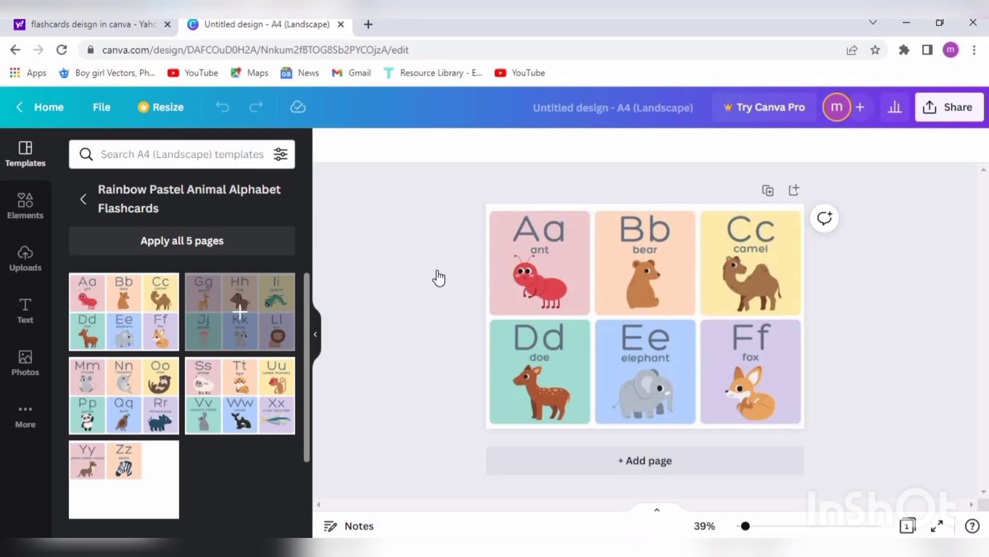
{"action": "left_click", "coordinate": [750, 336]}
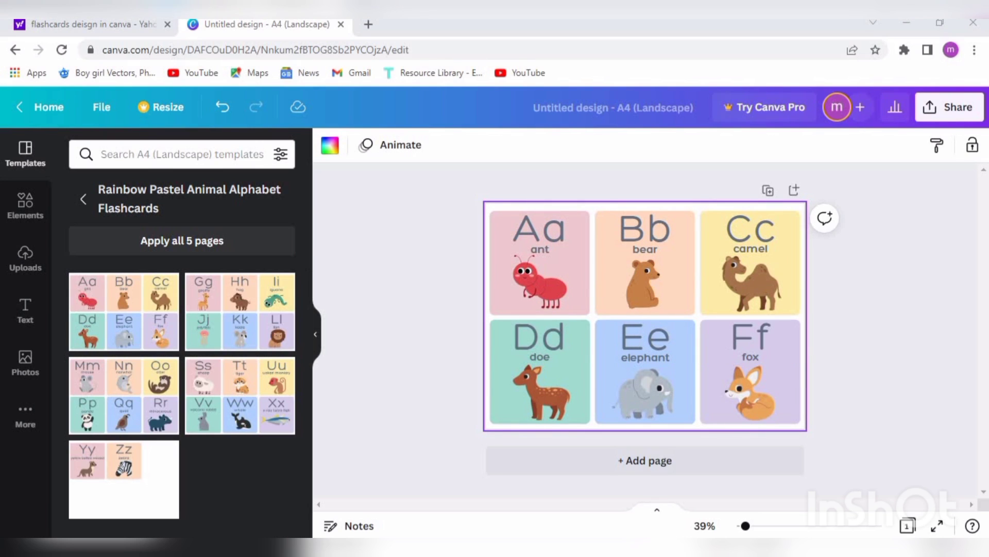
{"action": "left_click", "coordinate": [539, 249]}
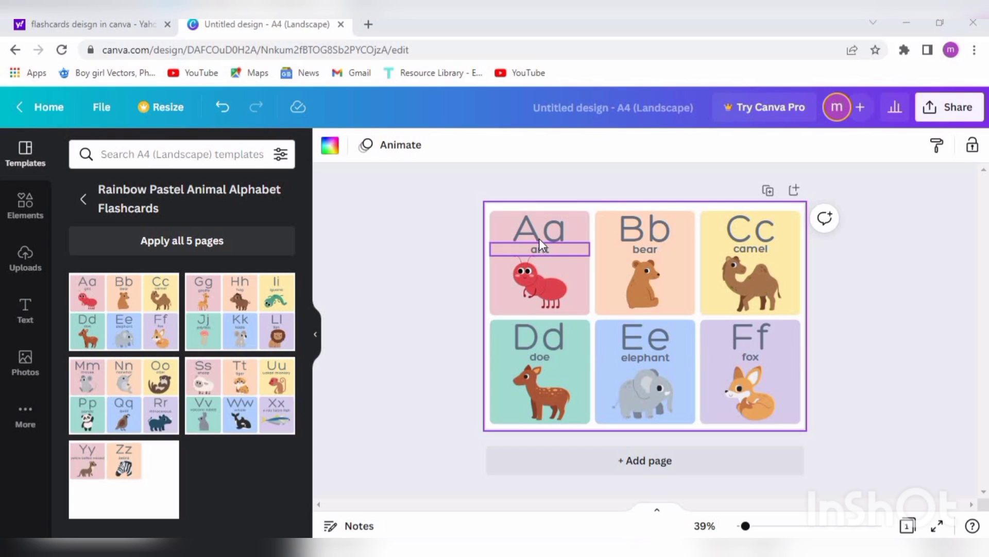
{"action": "left_click", "coordinate": [539, 230]}
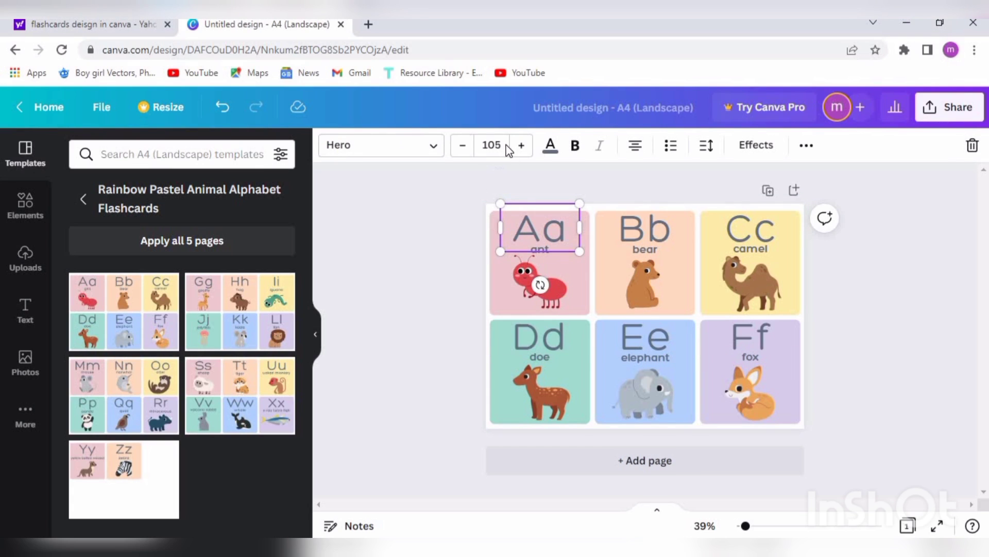
{"action": "left_click", "coordinate": [491, 145]}
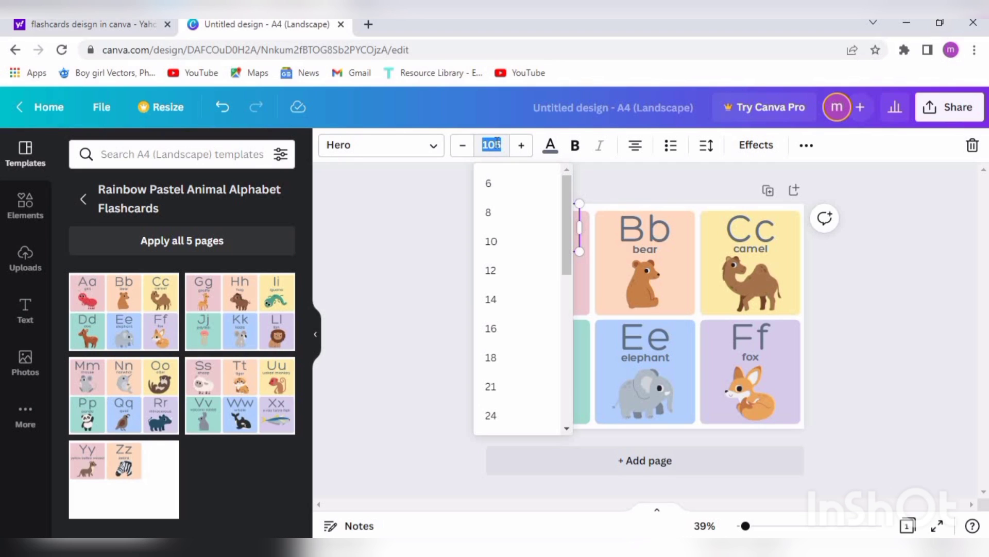
{"action": "left_click", "coordinate": [490, 145]}
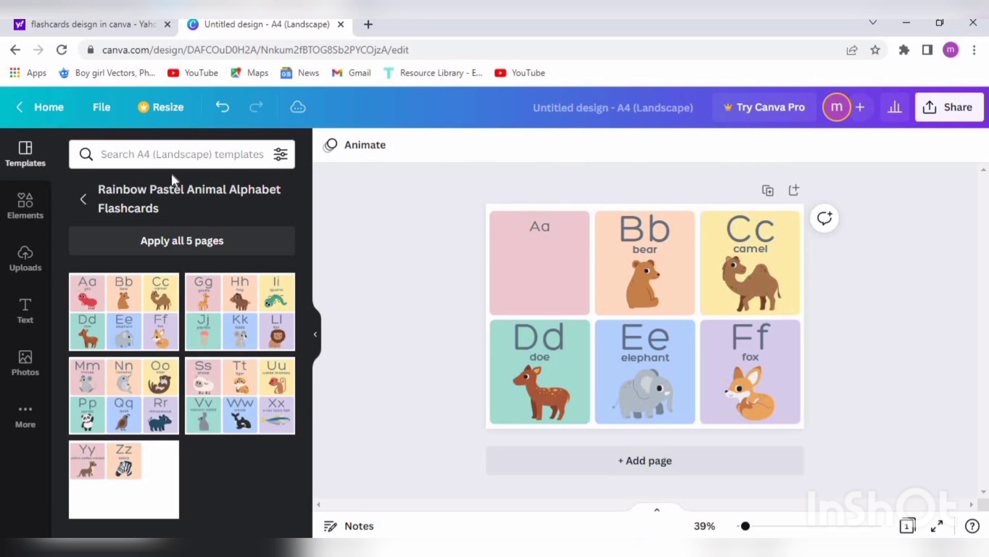
Replace the bear and camel cards' letters and labels with copies of the small Aa heading.
{"action": "left_click", "coordinate": [539, 226]}
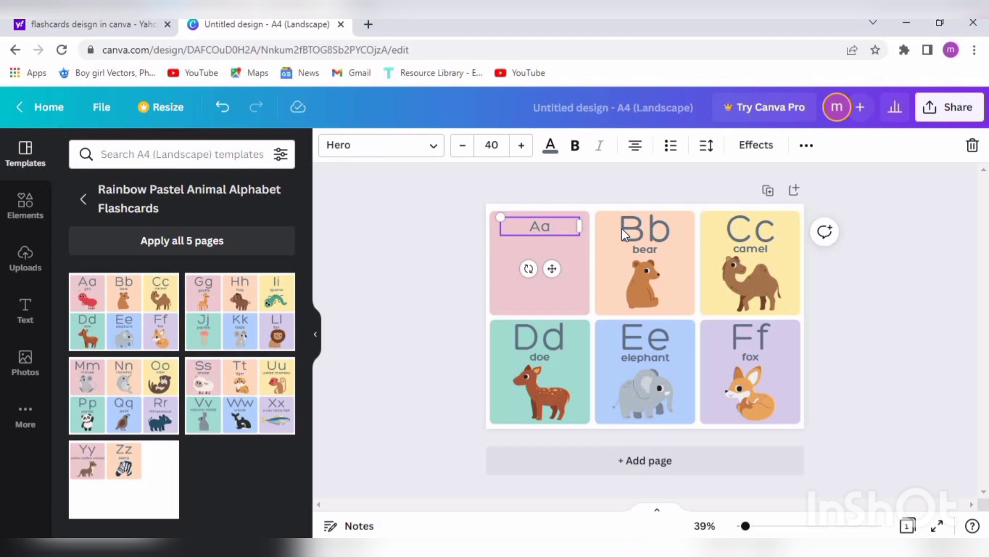
{"action": "left_click", "coordinate": [645, 261]}
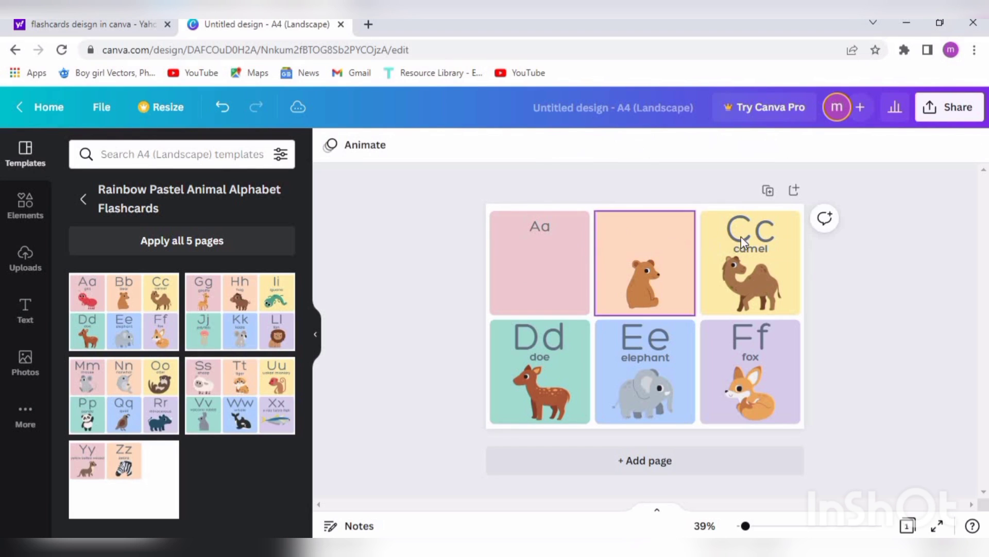
{"action": "left_click", "coordinate": [749, 263]}
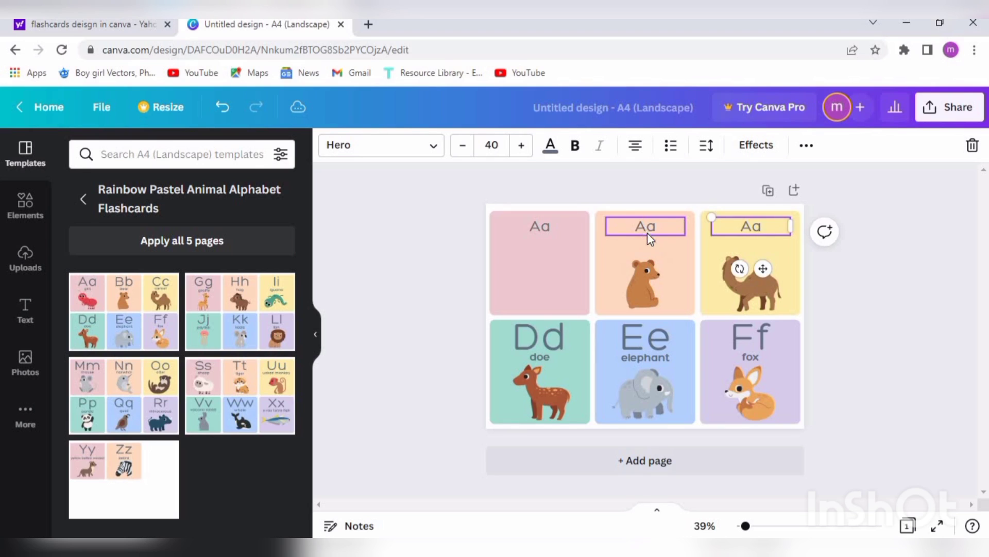
{"action": "left_click", "coordinate": [539, 225]}
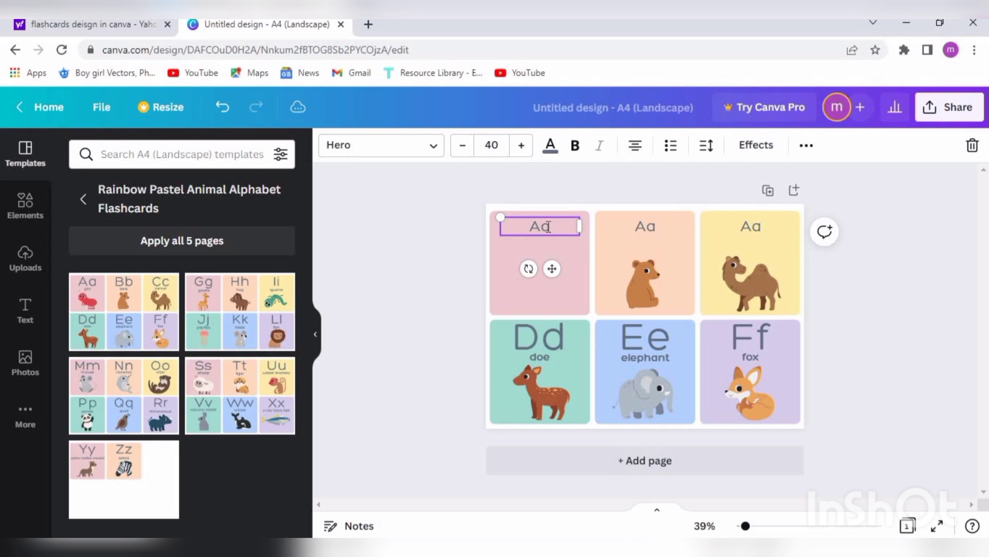
Retitle the top-row cards Apple, Banana and Carrot.
{"action": "type", "text": "Apple"}
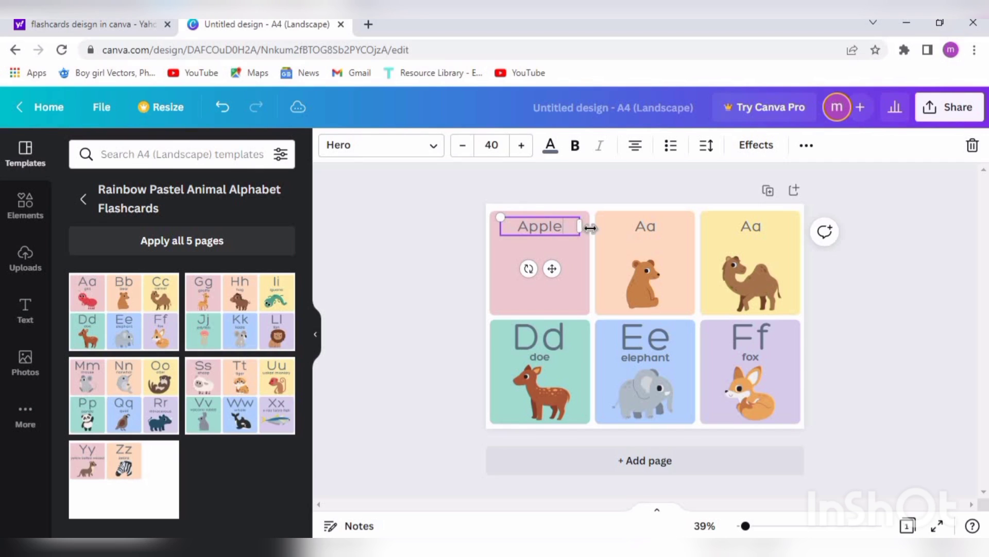
{"action": "left_click", "coordinate": [644, 225]}
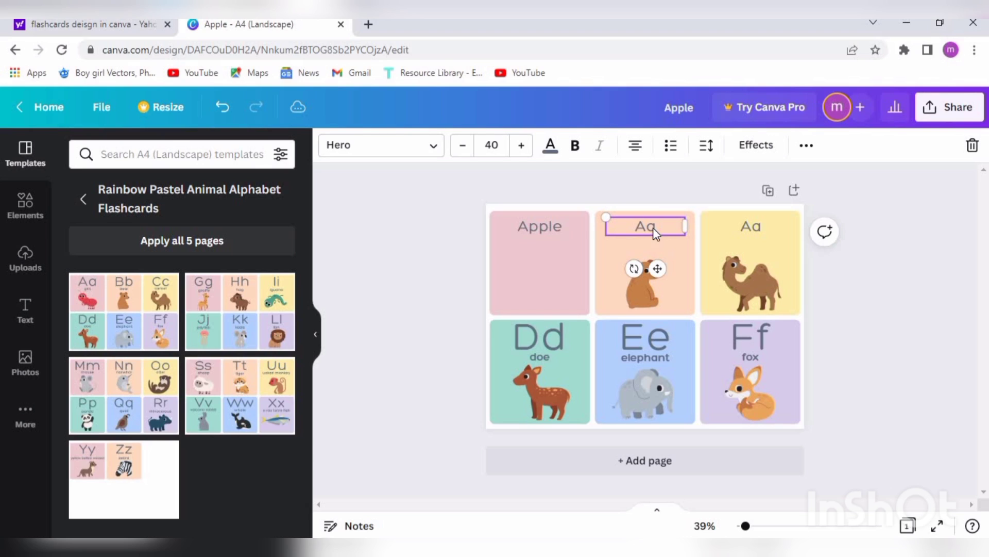
{"action": "type", "text": "Banana"}
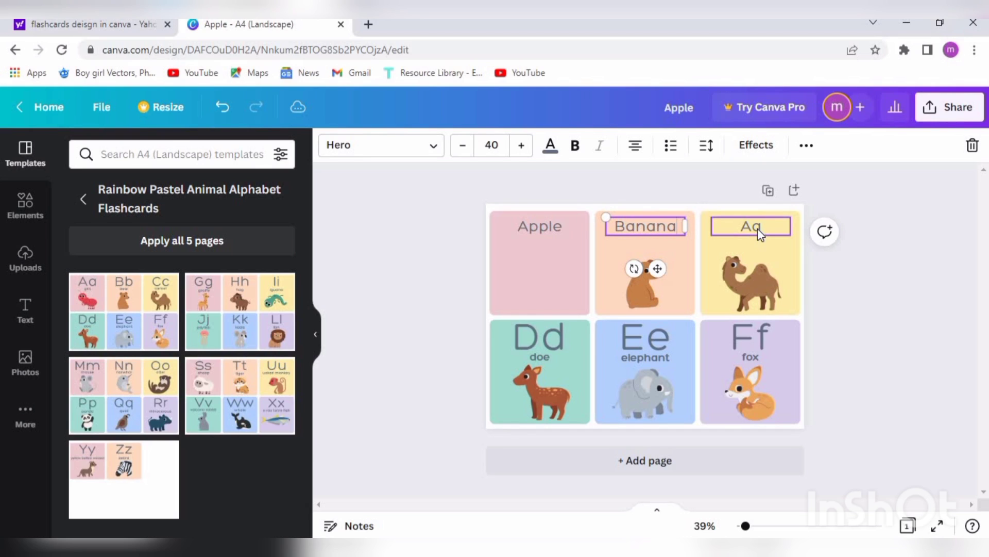
{"action": "left_click", "coordinate": [750, 226]}
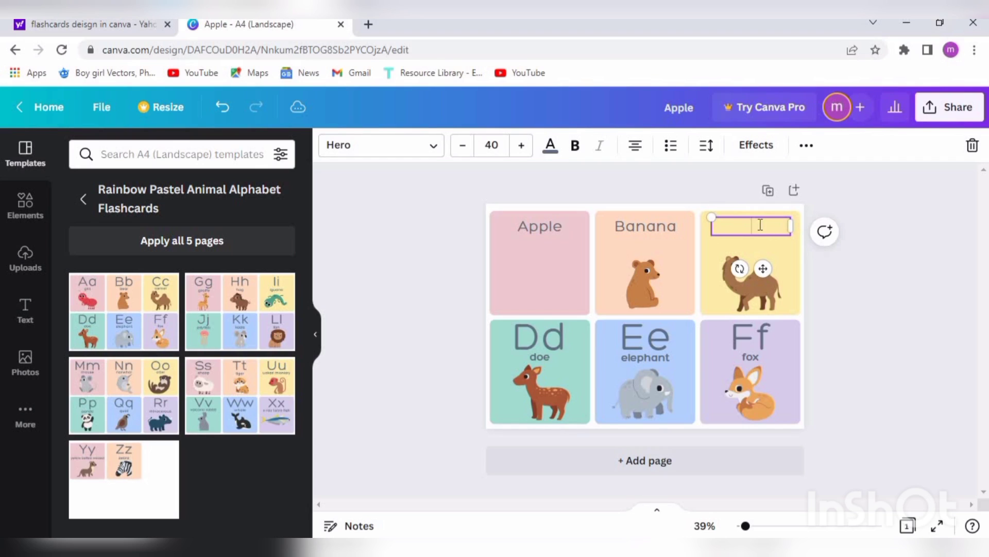
{"action": "type", "text": "Carrot"}
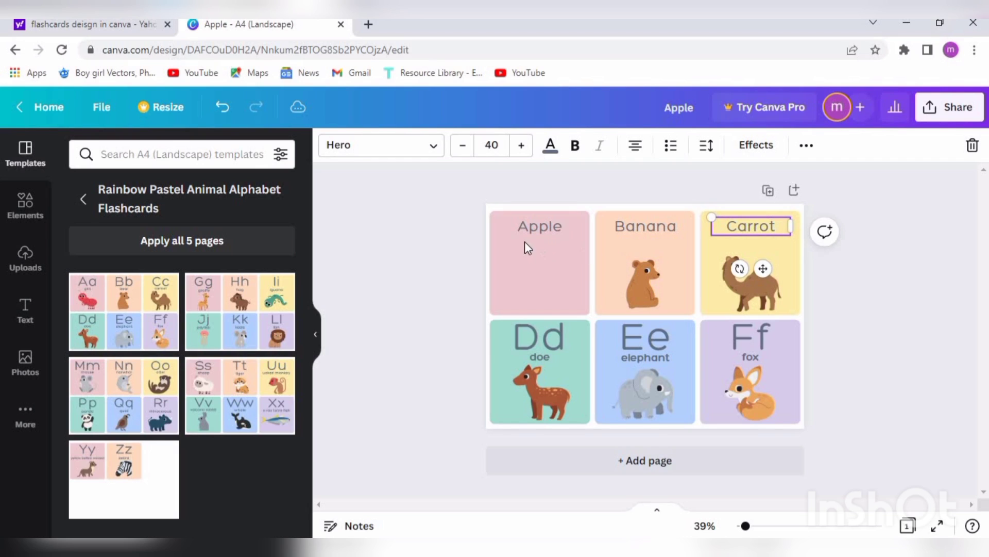
{"action": "left_click", "coordinate": [182, 153]}
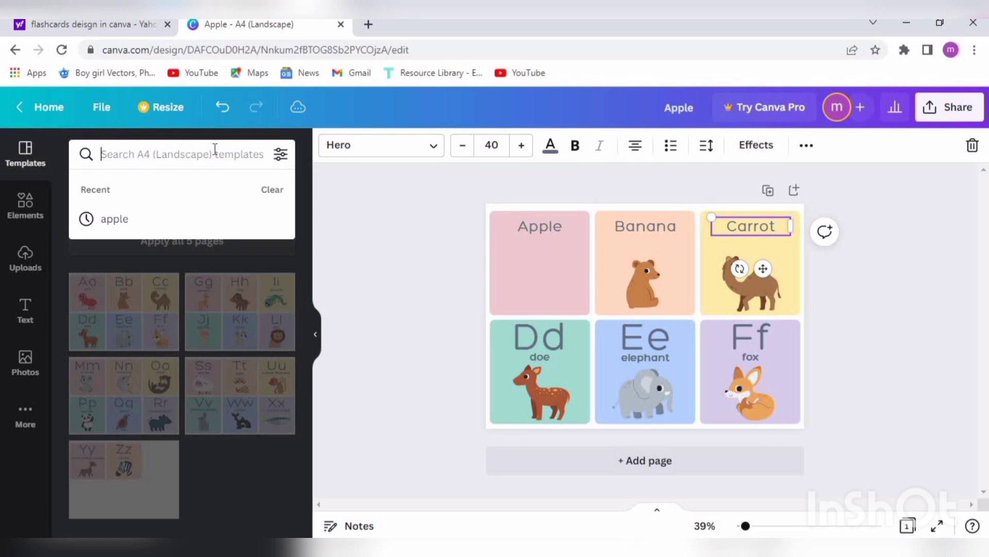
Find an apple in the Photos library and place it on the Apple card.
{"action": "type", "text": "apple"}
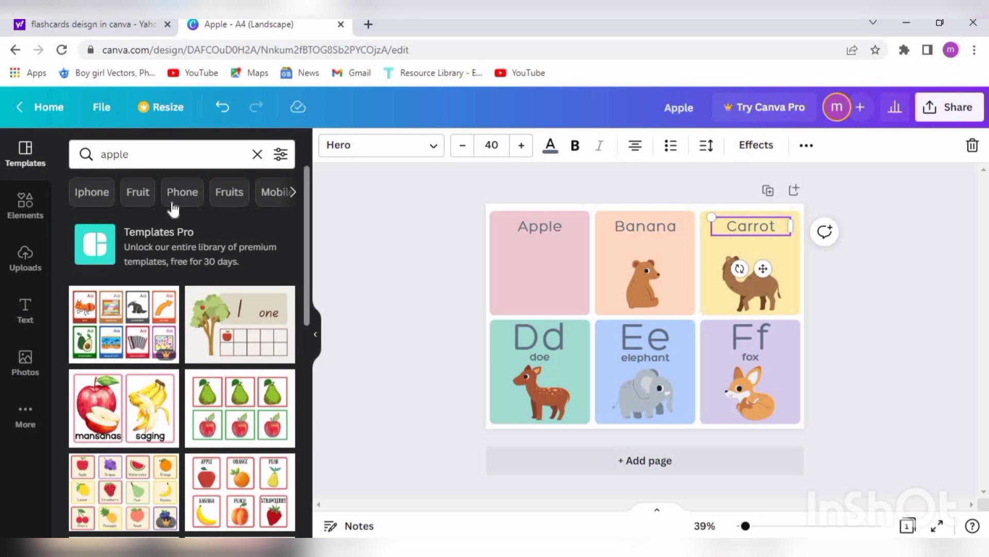
{"action": "left_click", "coordinate": [257, 153]}
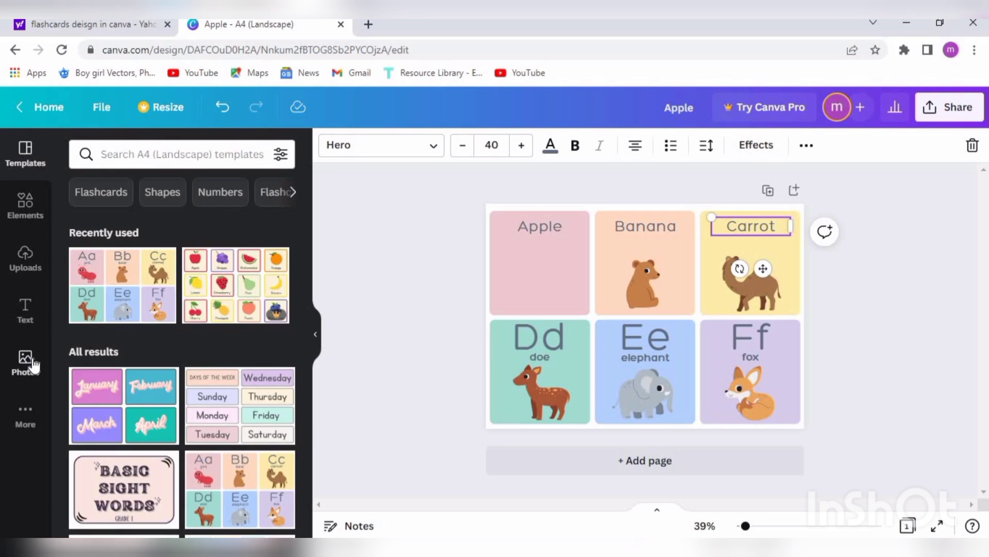
{"action": "left_click", "coordinate": [25, 362]}
{"action": "type", "text": "f"}
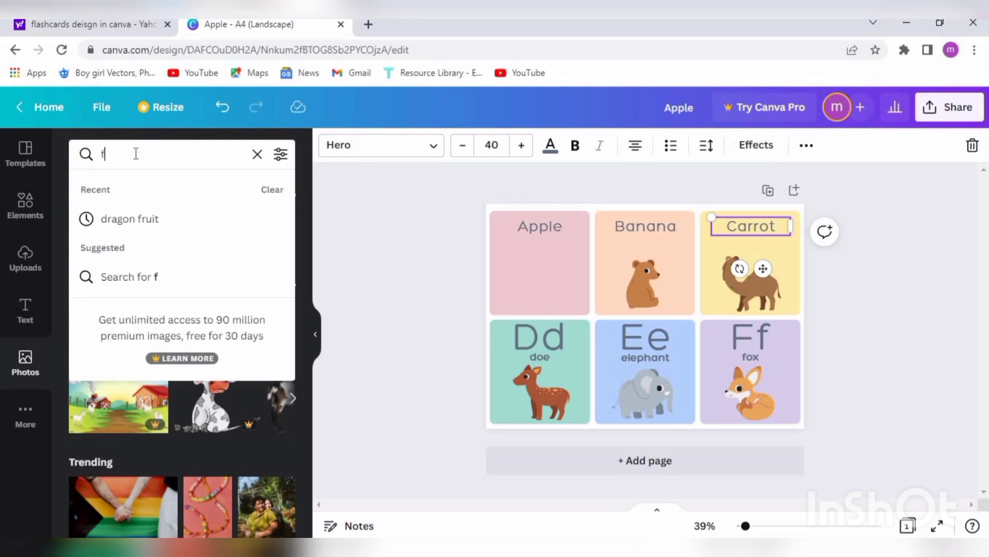
{"action": "type", "text": "apple"}
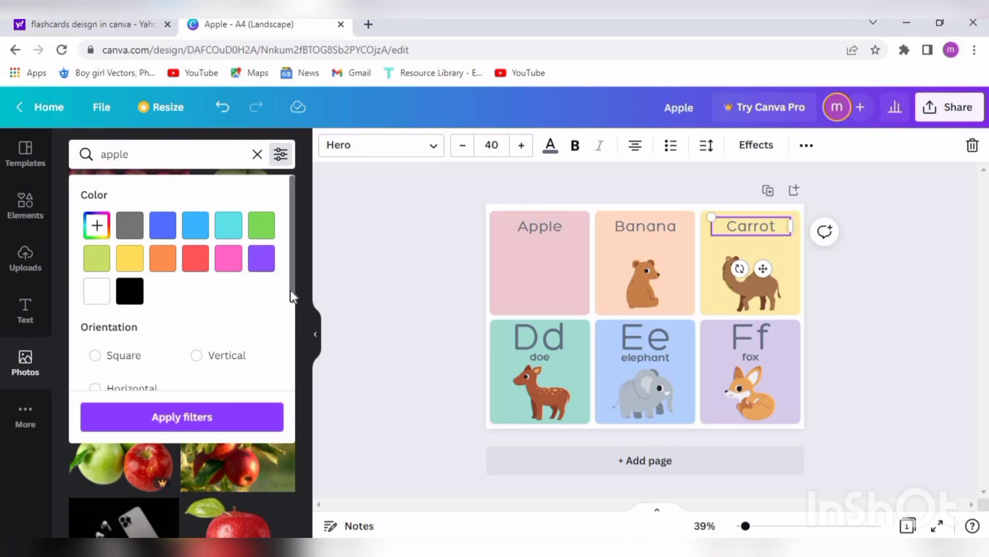
{"action": "scroll", "scroll_direction": "down", "scroll_amount": 3}
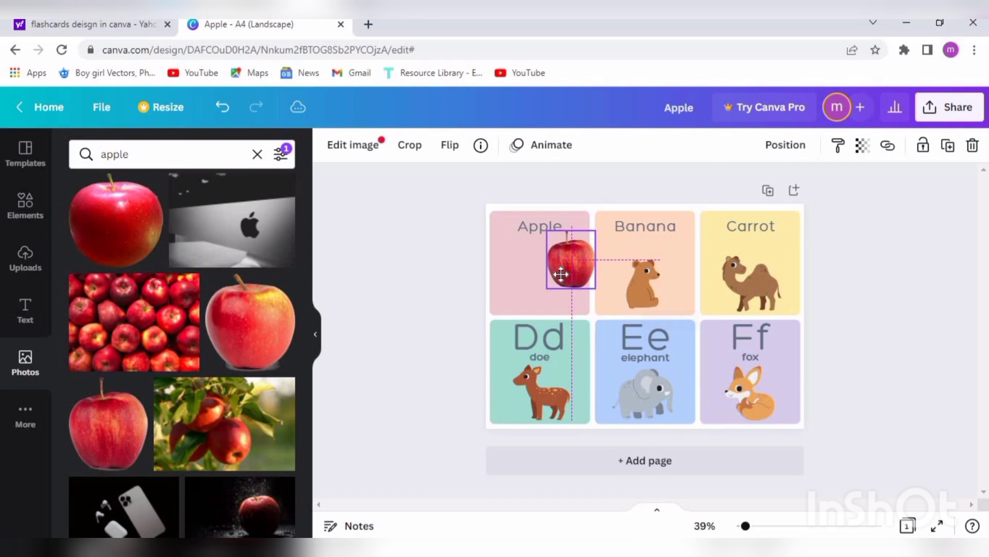
{"action": "left_click_drag", "start_coordinate": [570, 273], "coordinate": [539, 279]}
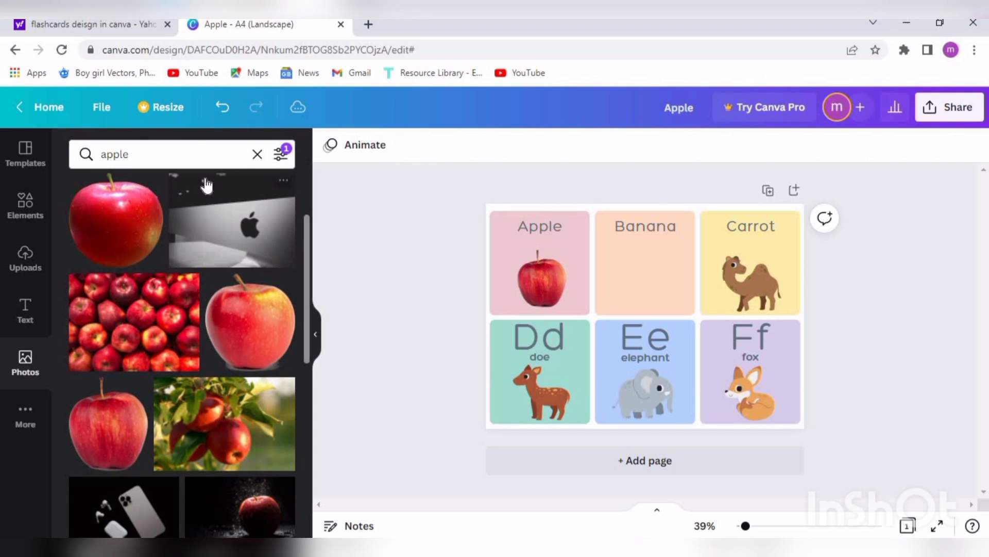
Place and resize a banana photo on the Banana card, then browse carrot photos.
{"action": "type", "text": "b"}
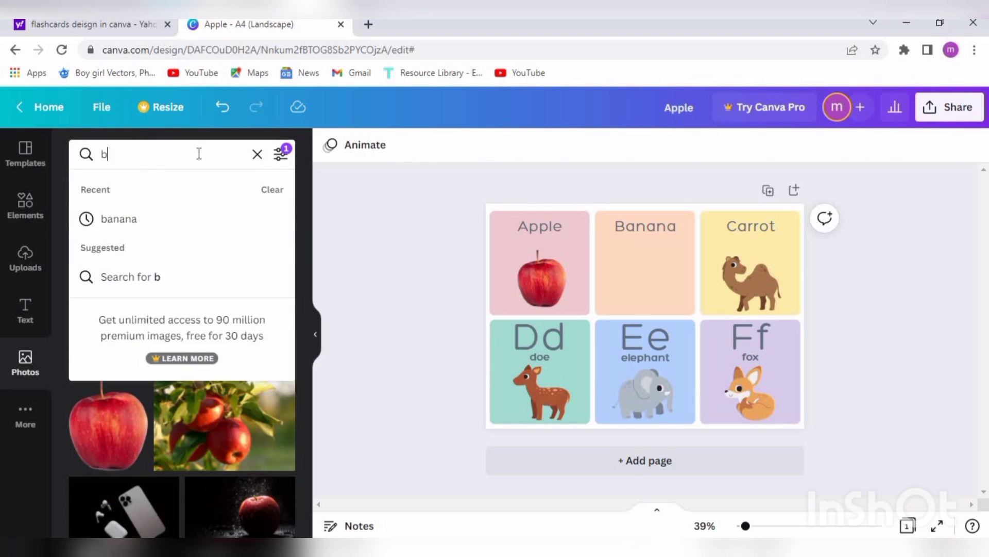
{"action": "left_click", "coordinate": [117, 218]}
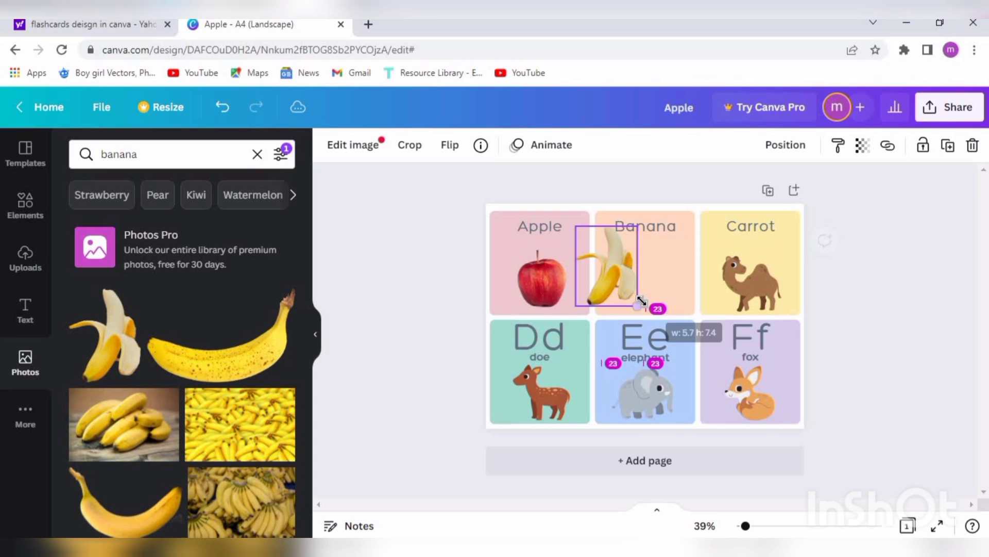
{"action": "left_click_drag", "start_coordinate": [639, 309], "coordinate": [661, 288]}
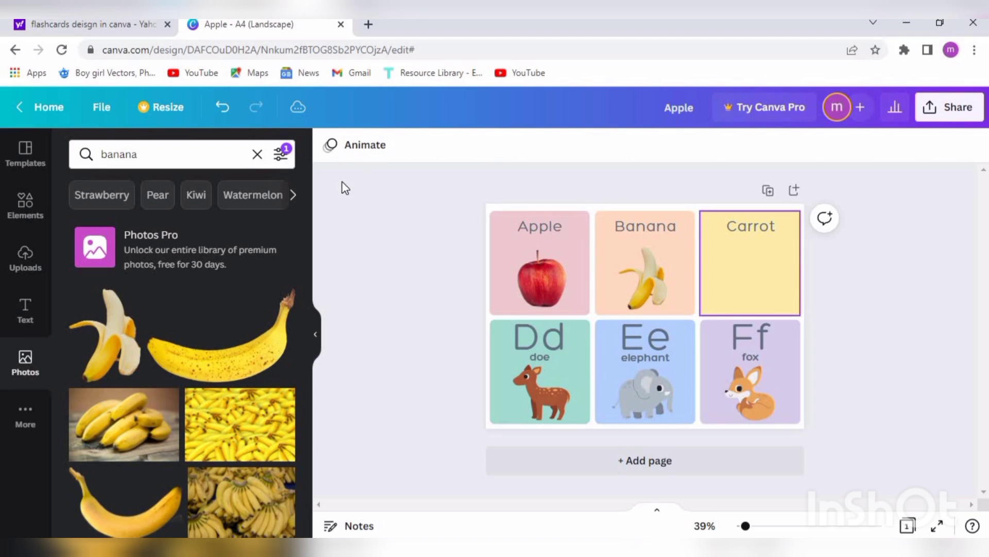
{"action": "left_click", "coordinate": [164, 154]}
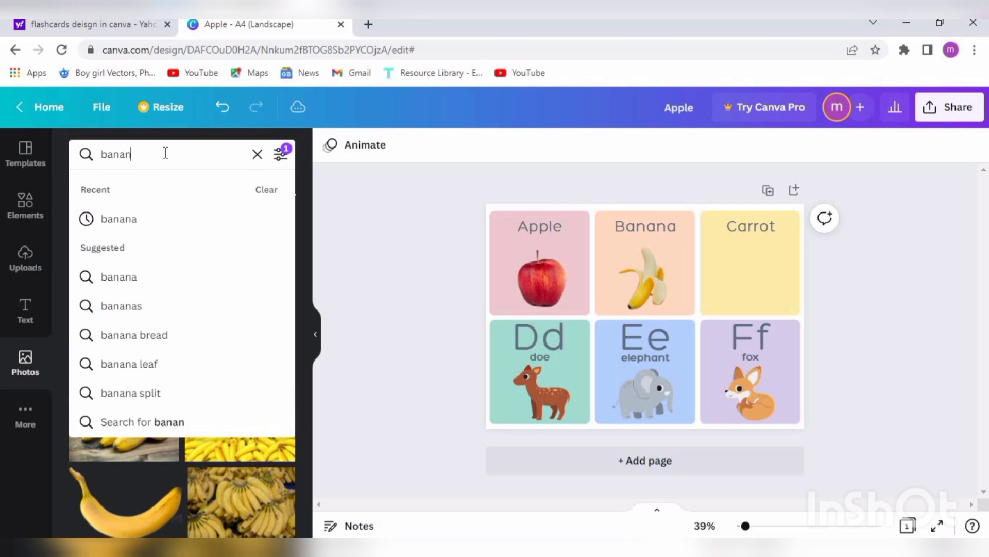
{"action": "type", "text": "carrot"}
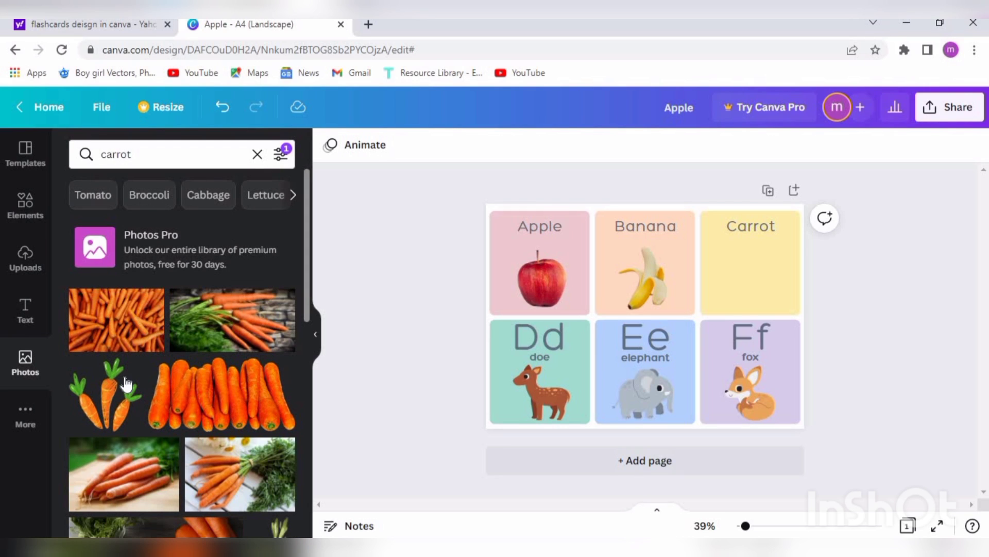
{"action": "scroll", "scroll_direction": "down", "scroll_amount": 3}
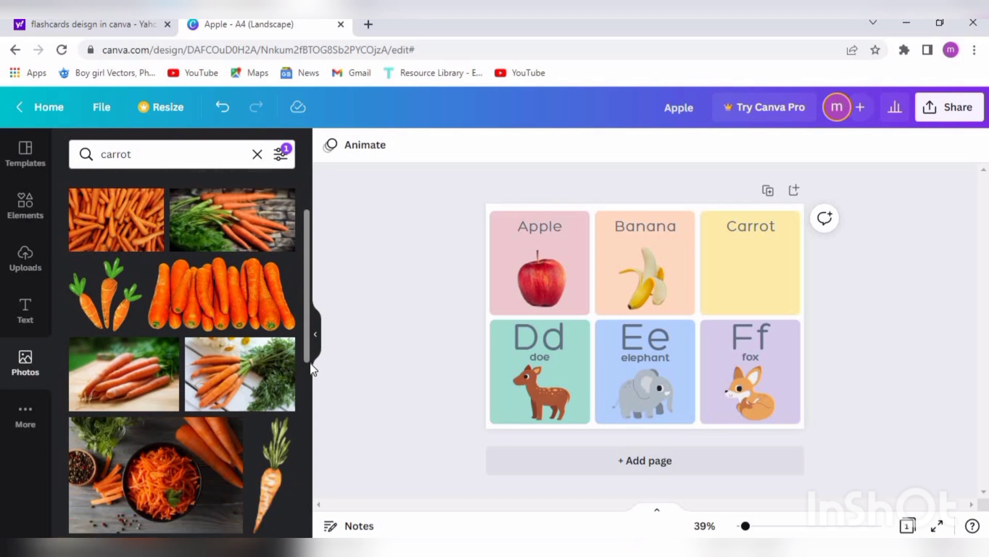
{"action": "scroll", "scroll_direction": "down", "scroll_amount": 3}
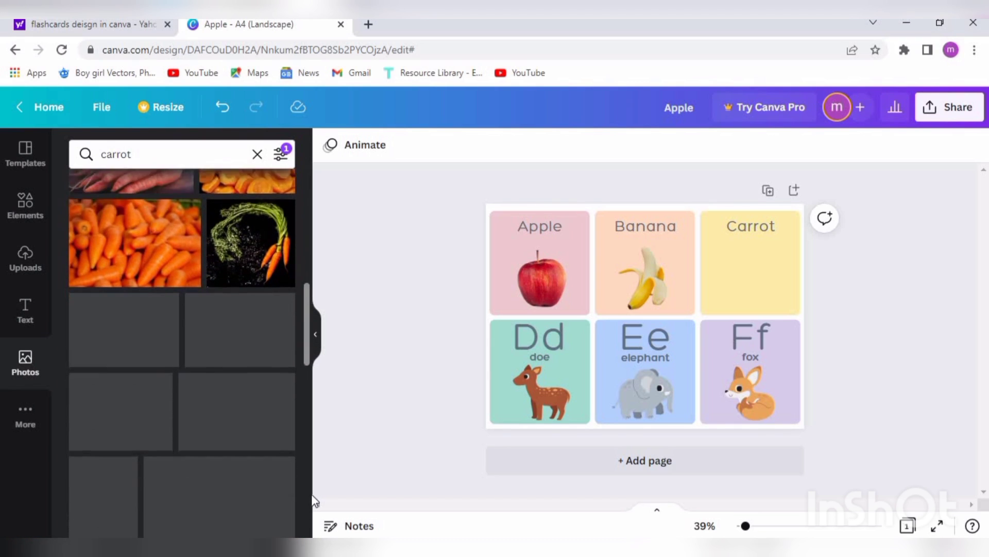
{"action": "left_click", "coordinate": [24, 258]}
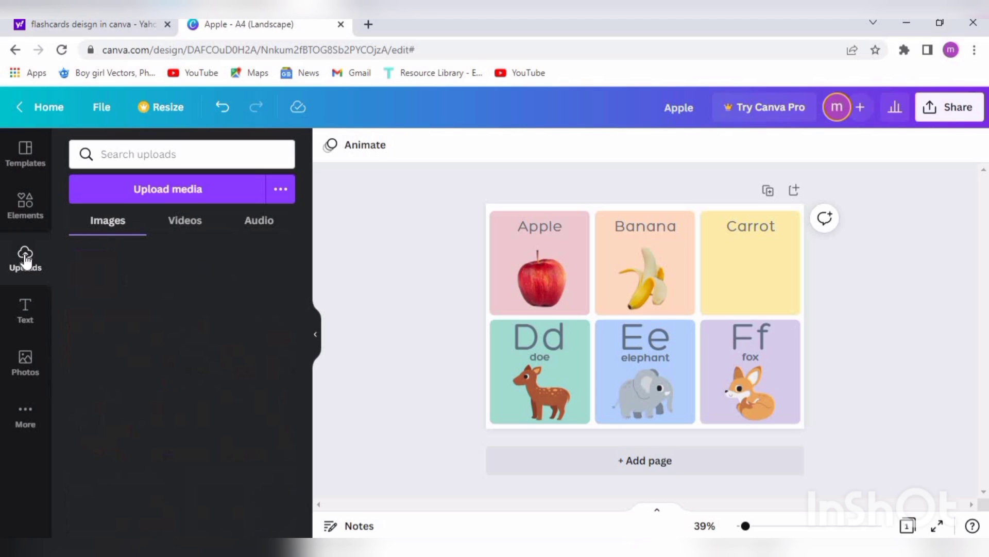
Upload a carrot illustration from the computer into Canva's Uploads.
{"action": "left_click", "coordinate": [25, 259]}
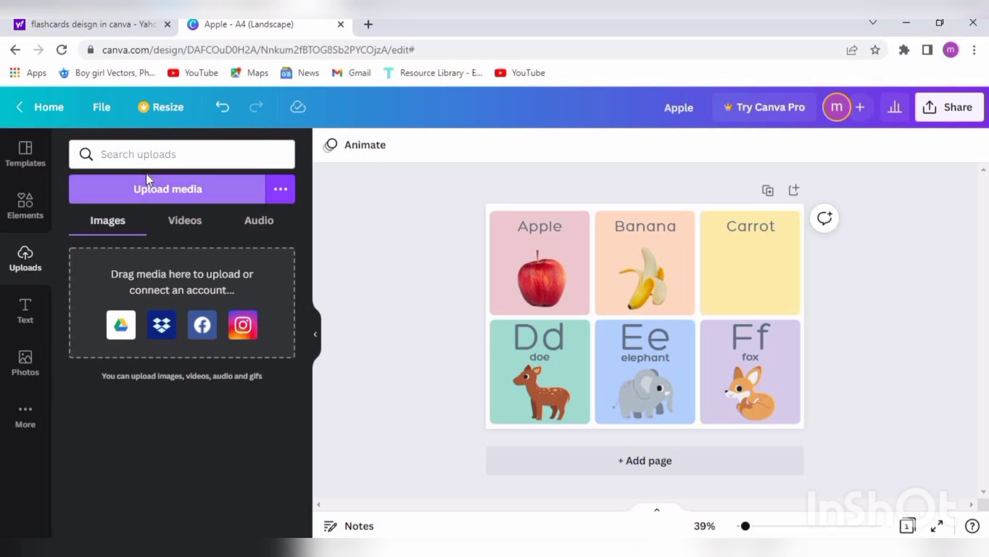
{"action": "mouse_move", "coordinate": [203, 191]}
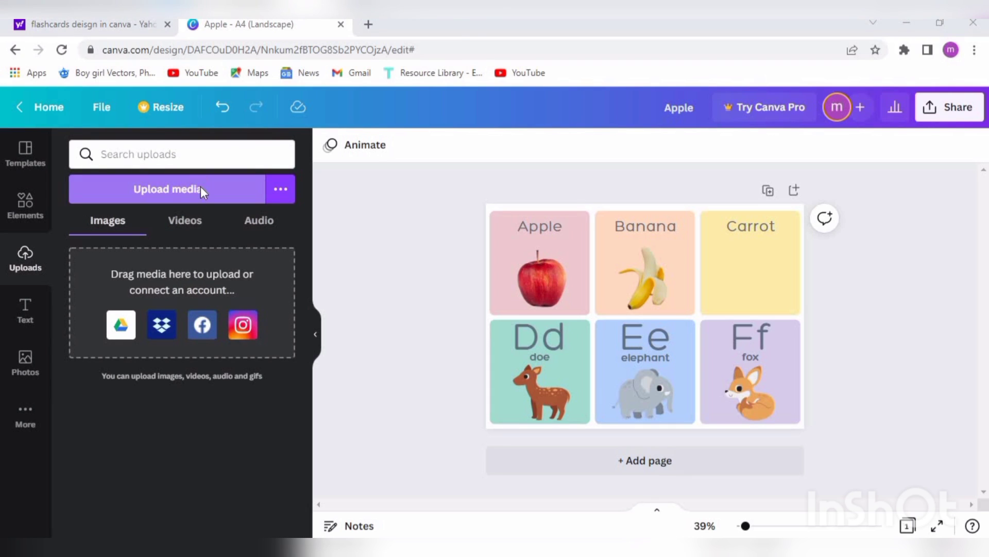
{"action": "left_click", "coordinate": [167, 189]}
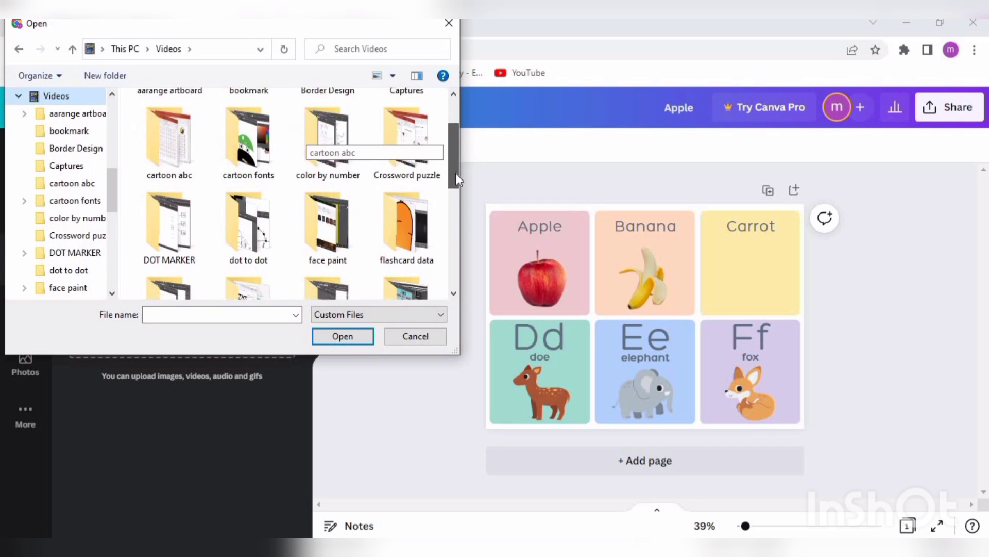
{"action": "double_click", "coordinate": [406, 221]}
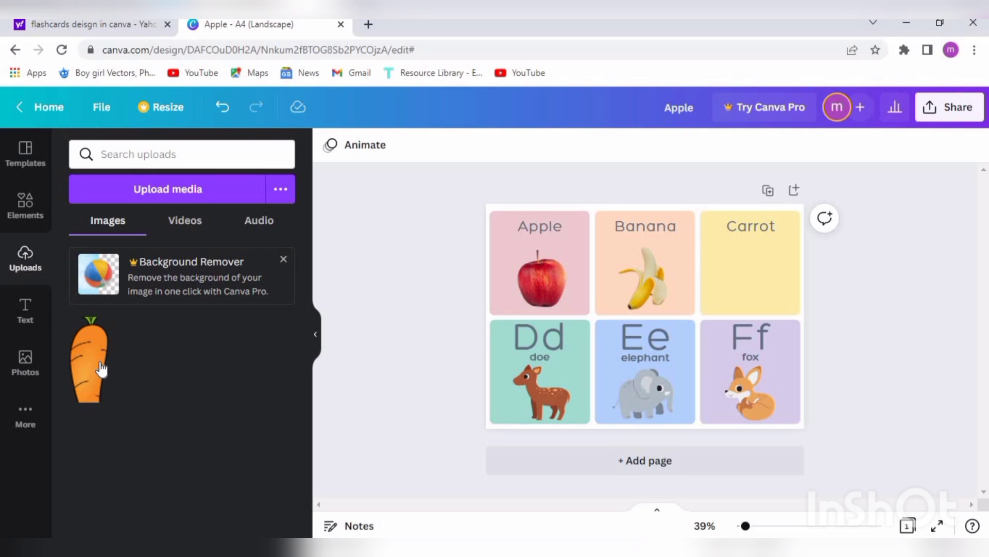
Place the uploaded carrot picture into the Carrot card.
{"action": "left_click_drag", "start_coordinate": [91, 359], "coordinate": [643, 315]}
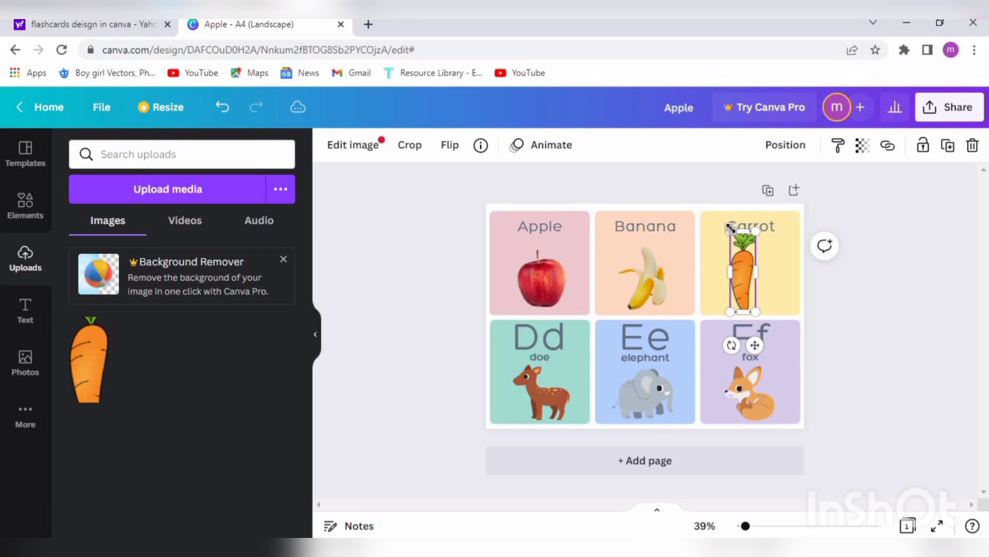
{"action": "left_click", "coordinate": [750, 262]}
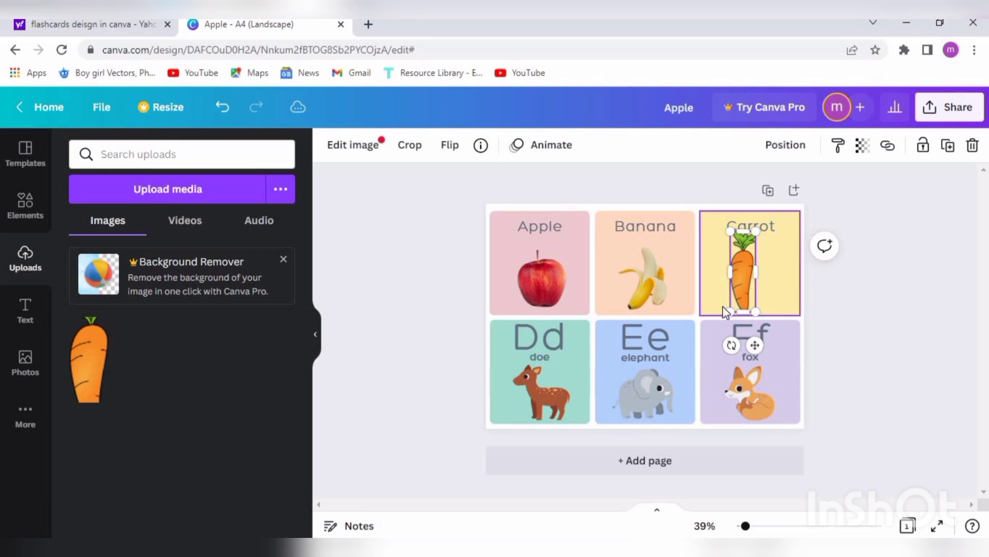
{"action": "left_click", "coordinate": [450, 144]}
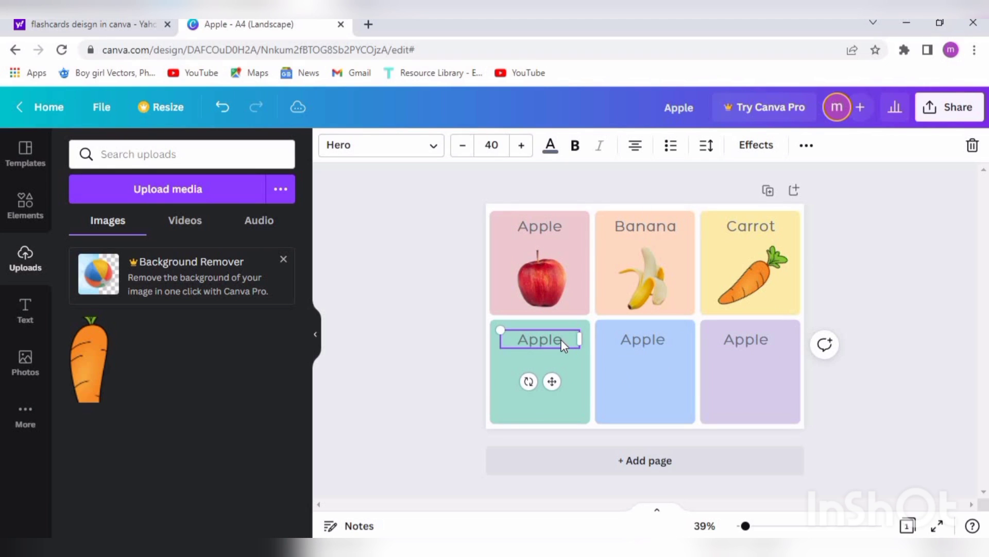
Retitle the bottom-row card headings Dragon Fruit, Eggplant and Fig.
{"action": "type", "text": "DragonFr"}
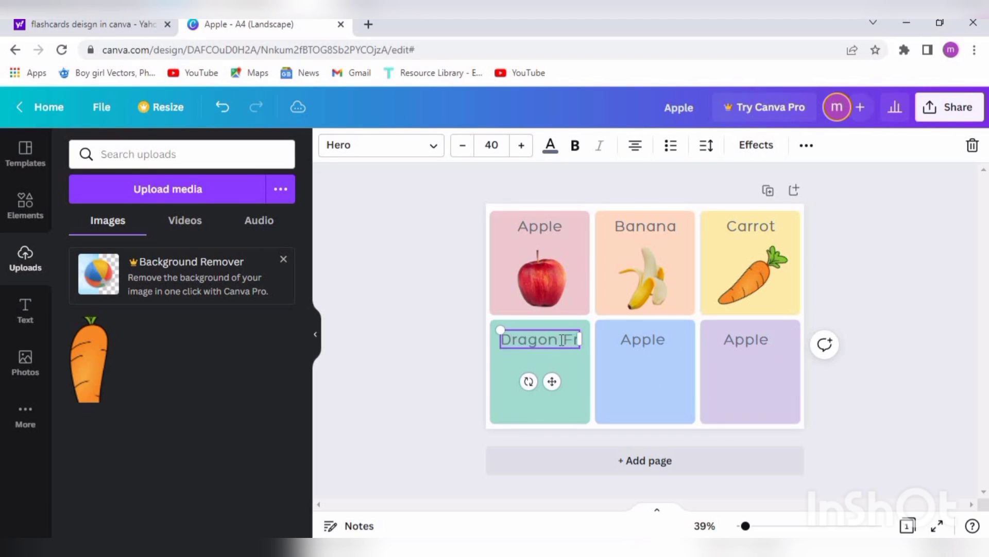
{"action": "left_click", "coordinate": [461, 145]}
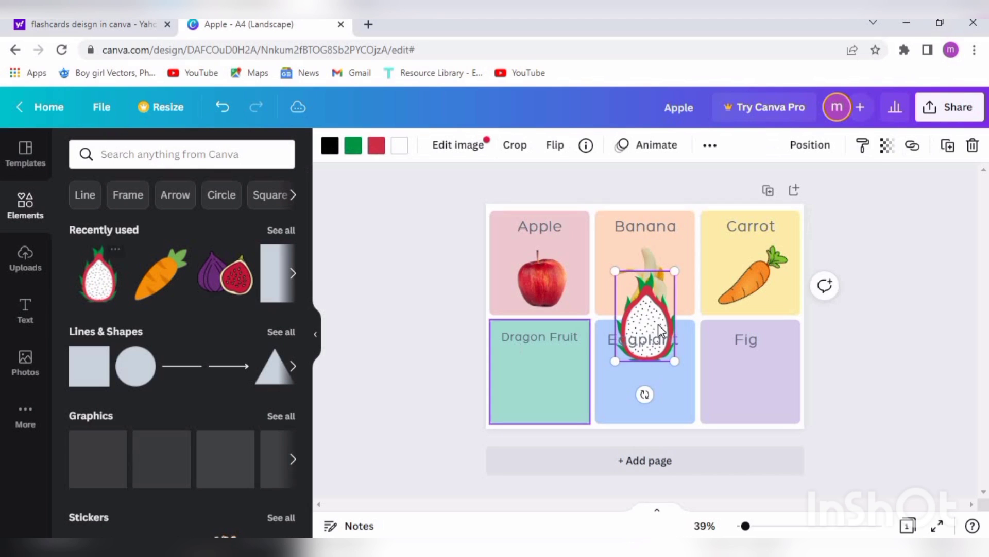
Move and fit the dragon fruit and fig graphics into their matching cards.
{"action": "left_click_drag", "start_coordinate": [644, 319], "coordinate": [539, 392]}
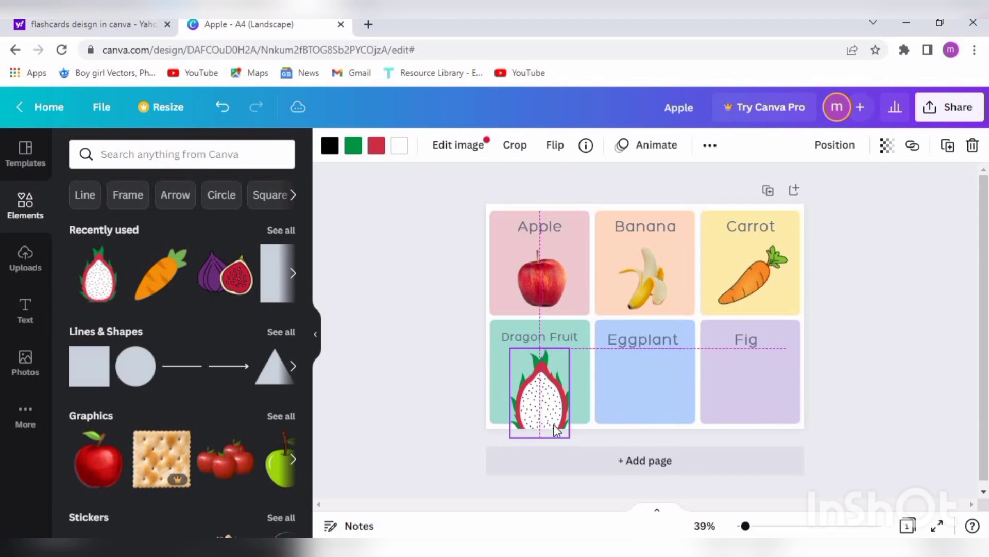
{"action": "left_click_drag", "start_coordinate": [573, 429], "coordinate": [549, 414]}
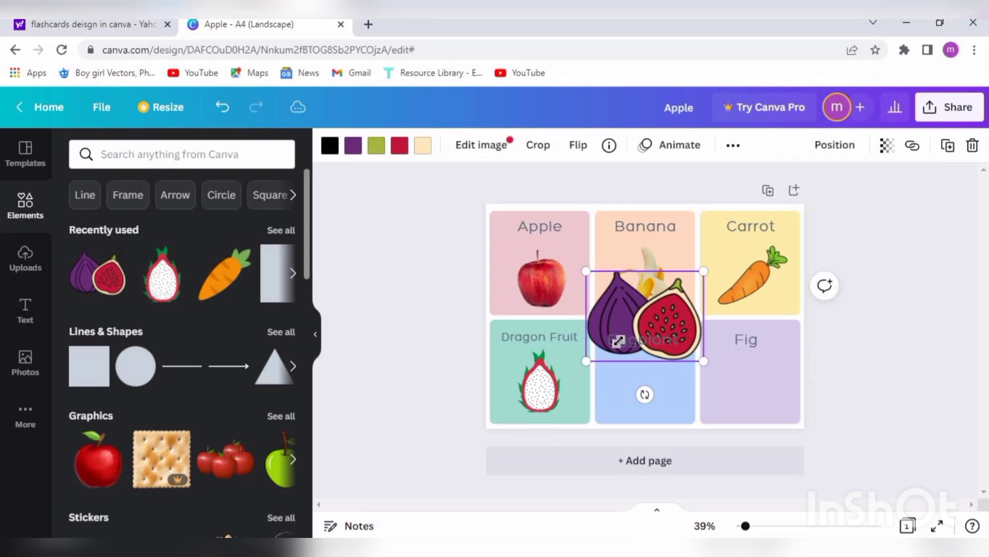
{"action": "left_click_drag", "start_coordinate": [704, 361], "coordinate": [673, 331]}
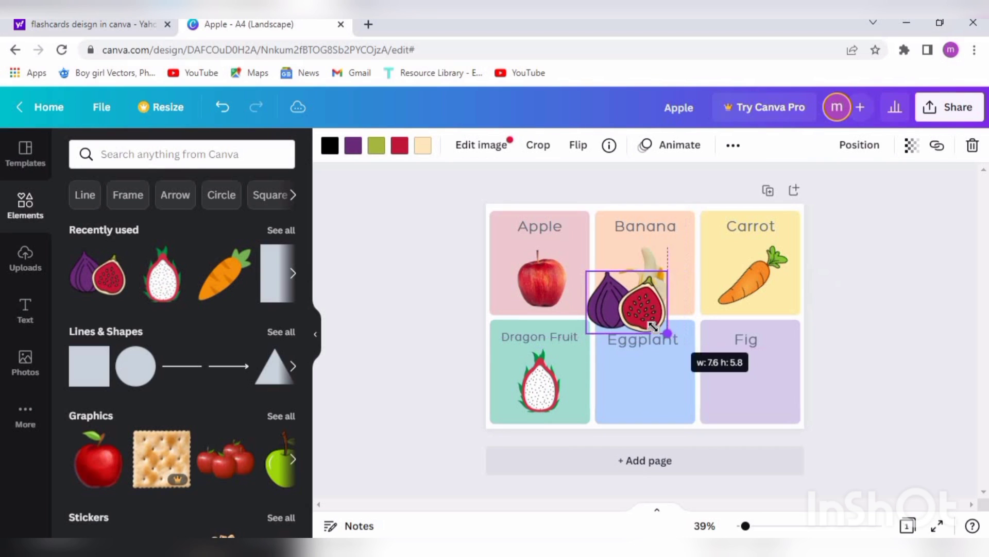
{"action": "left_click_drag", "start_coordinate": [630, 309], "coordinate": [748, 389]}
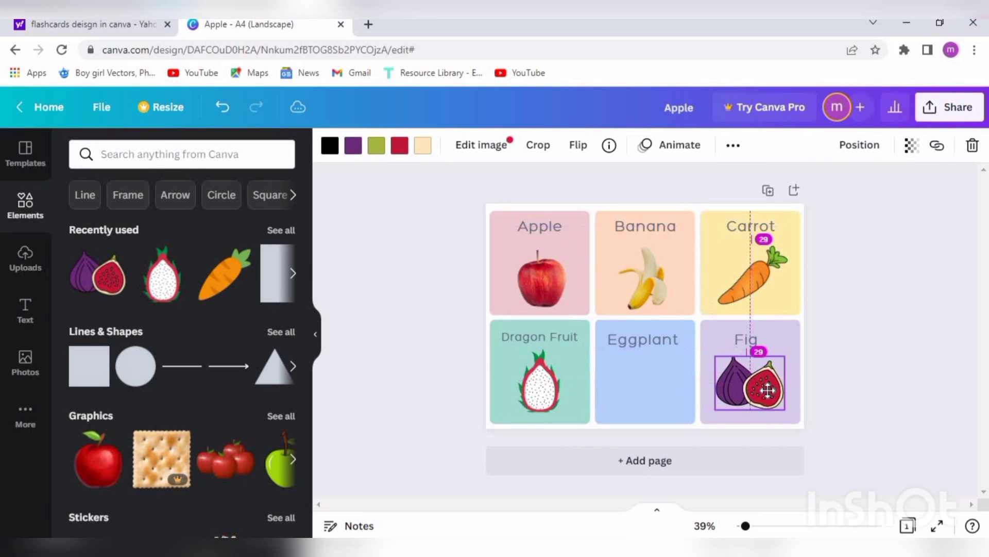
Find an eggplant graphic in Elements and move it into the Eggplant card.
{"action": "left_click", "coordinate": [182, 154]}
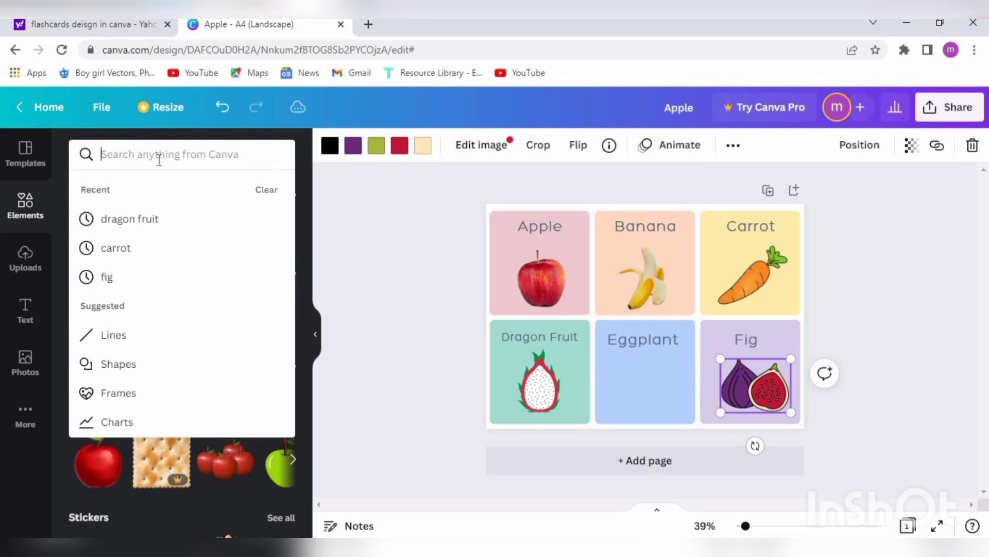
{"action": "type", "text": "egg"}
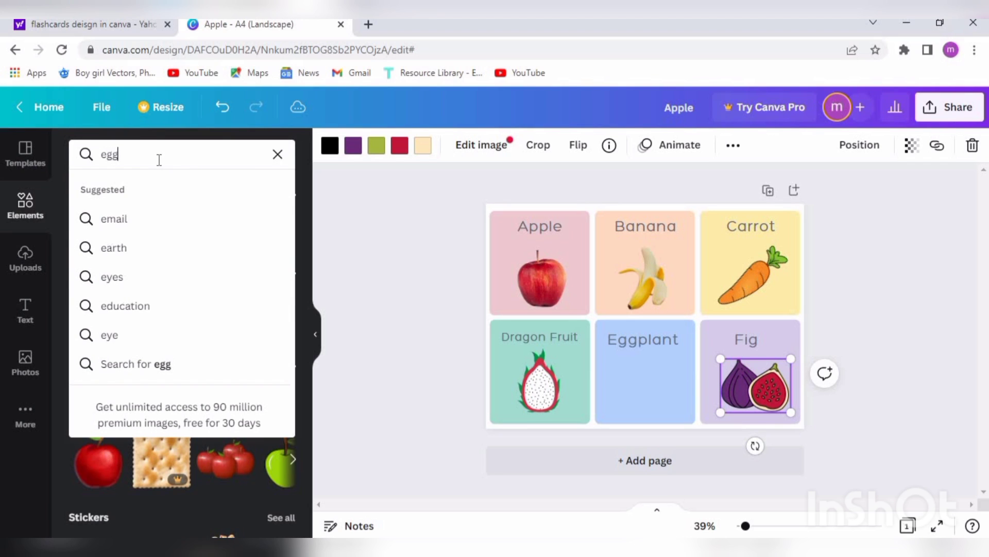
{"action": "type", "text": "eggplant"}
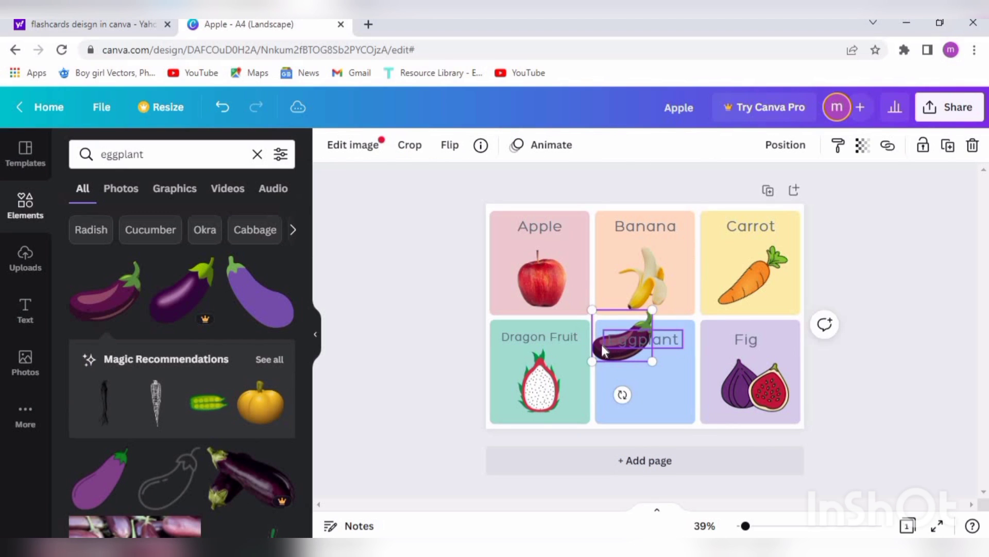
{"action": "left_click_drag", "start_coordinate": [621, 351], "coordinate": [622, 407]}
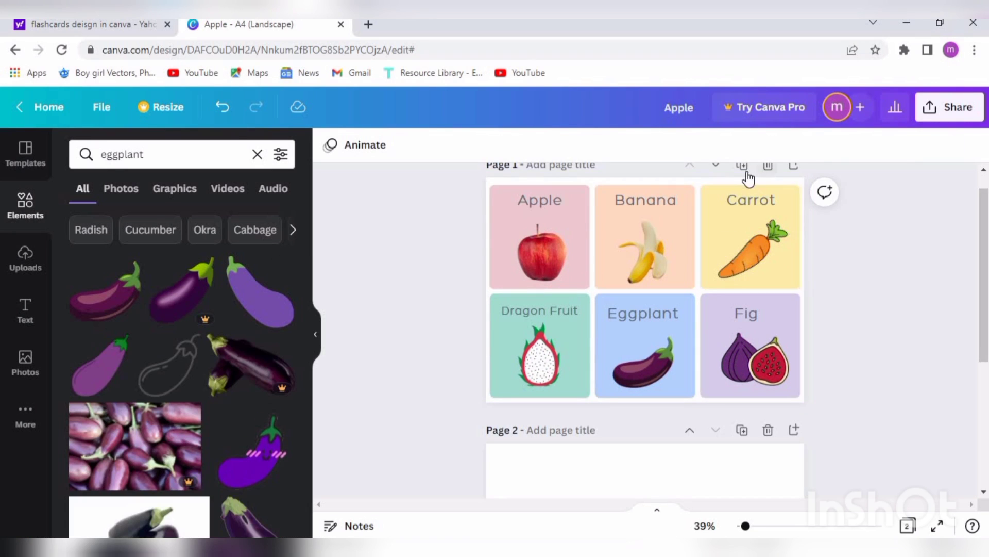
Duplicate the flashcard page and search Elements for 'apple' to replace the Guava card's photo.
{"action": "scroll", "scroll_direction": "down", "scroll_amount": 3}
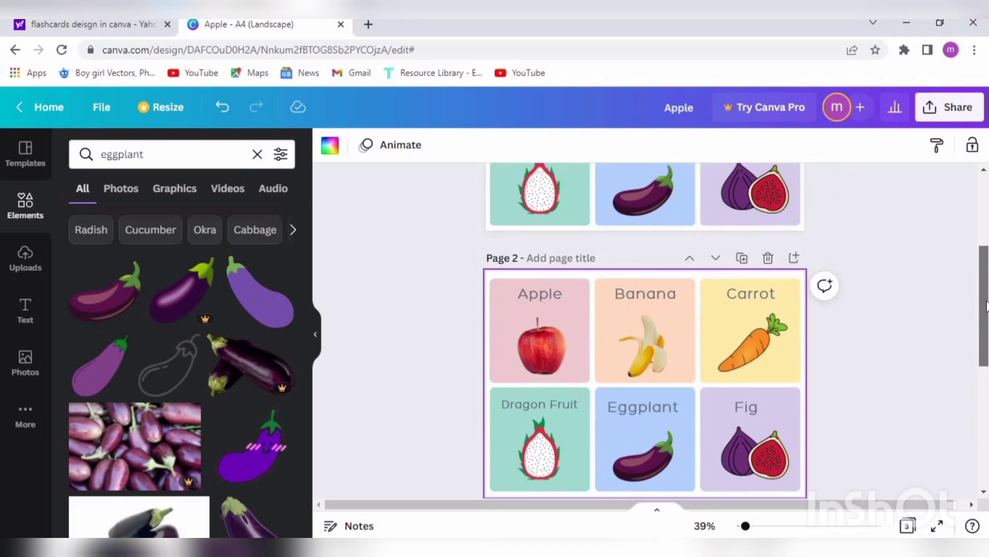
{"action": "left_click", "coordinate": [539, 293]}
{"action": "type", "text": "Guava"}
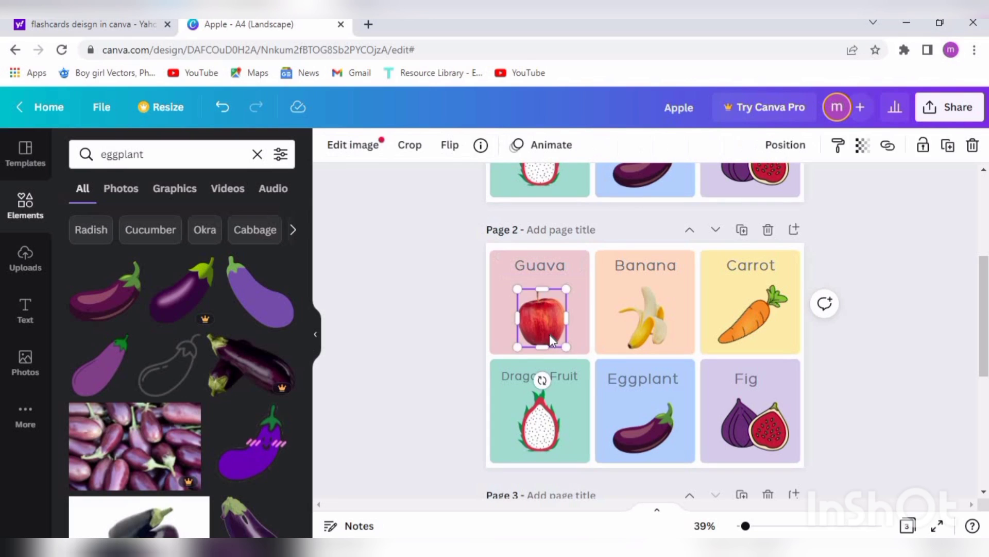
{"action": "left_click", "coordinate": [278, 220]}
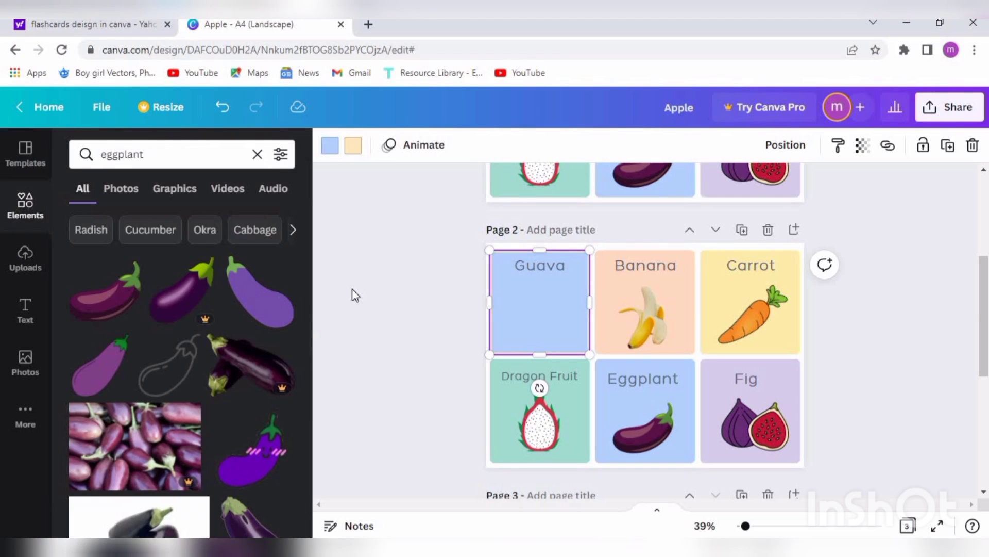
{"action": "type", "text": "apple"}
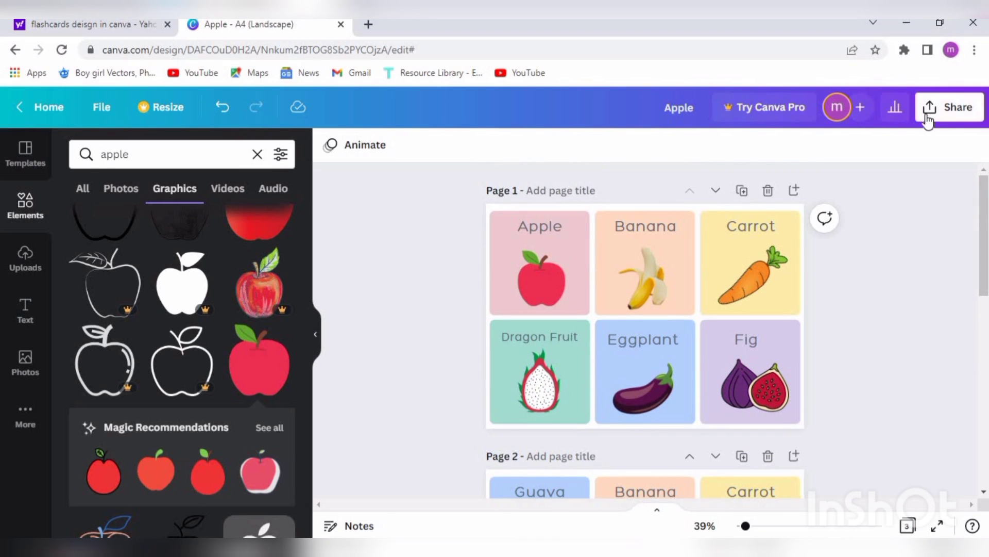
Download only Page 1 of the flashcards as a PNG via Share > Download.
{"action": "left_click", "coordinate": [951, 106]}
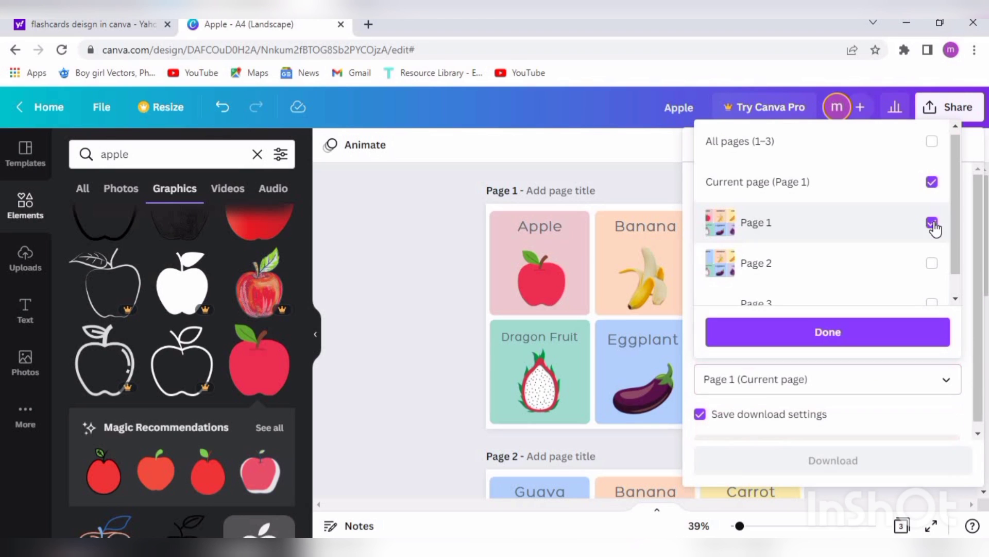
{"action": "left_click", "coordinate": [933, 223]}
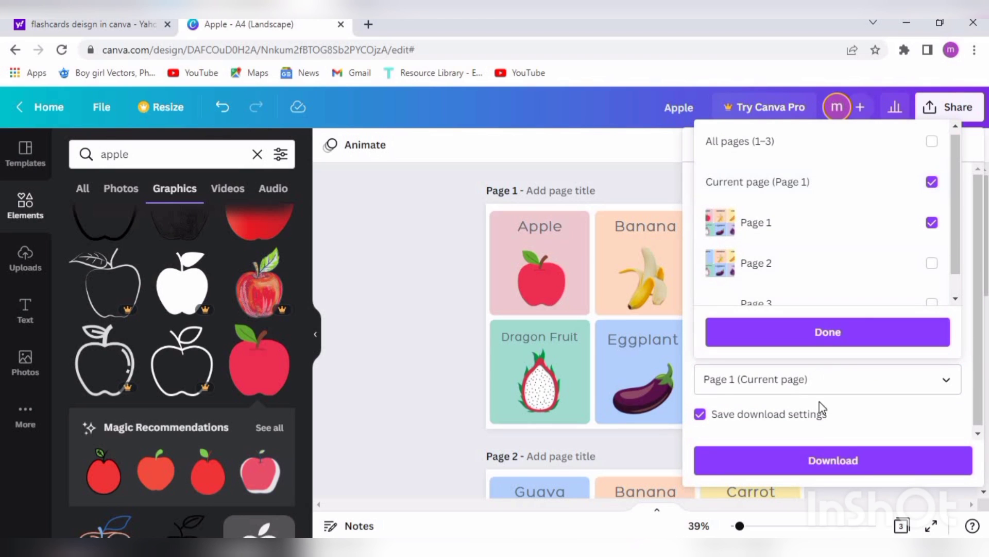
{"action": "left_click", "coordinate": [827, 331]}
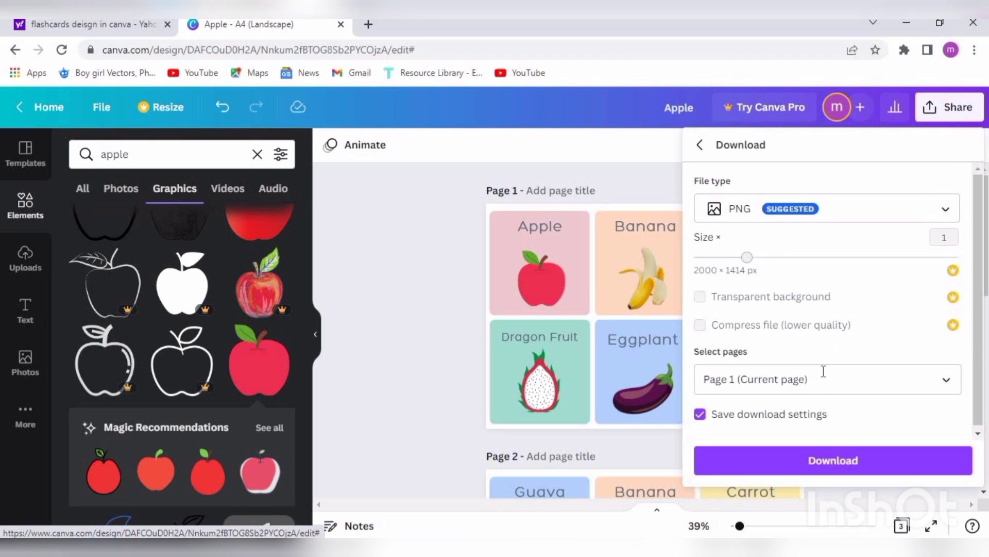
{"action": "left_click", "coordinate": [833, 460]}
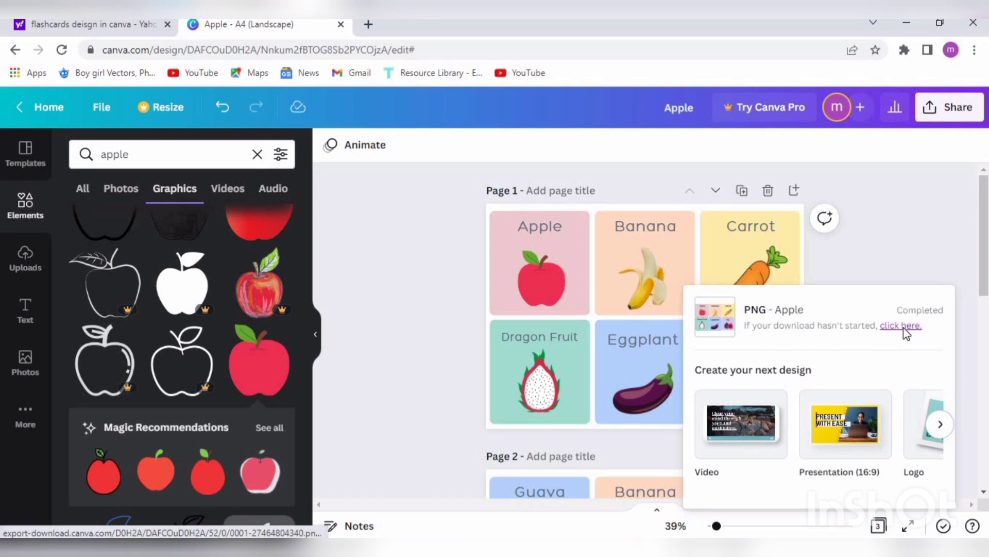
{"action": "left_click", "coordinate": [901, 326]}
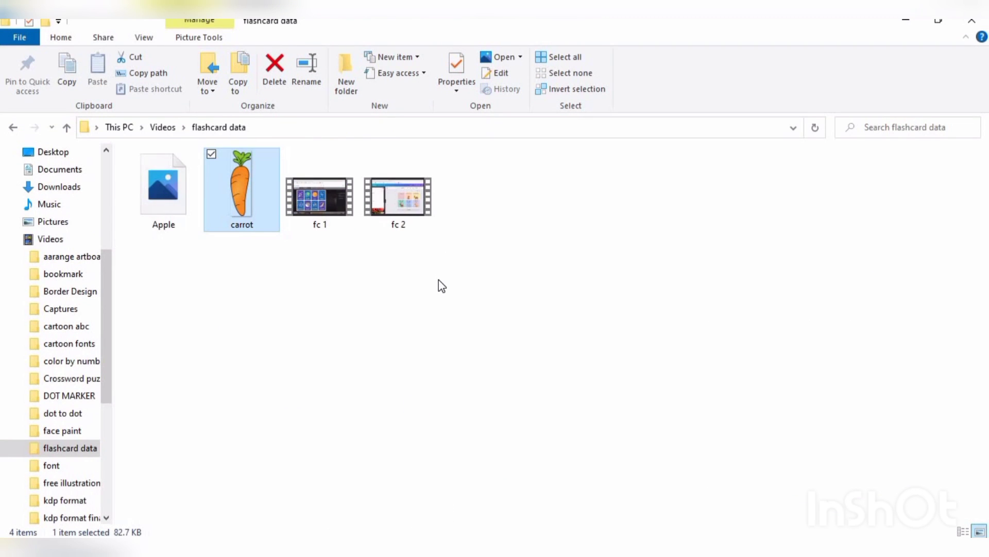
Open Apple.png from the flashcard data folder in Photos to view all six cards.
{"action": "left_click", "coordinate": [163, 187]}
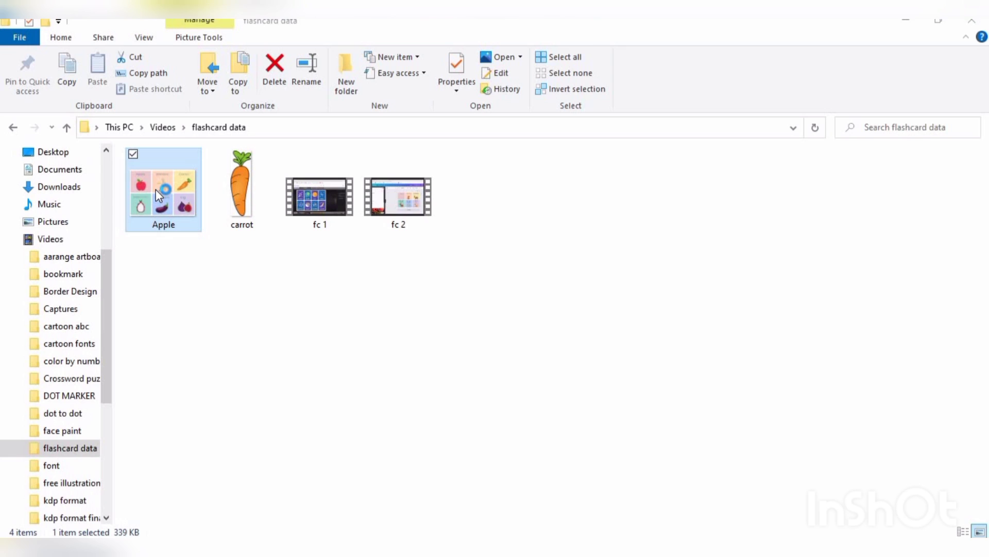
{"action": "double_click", "coordinate": [163, 188]}
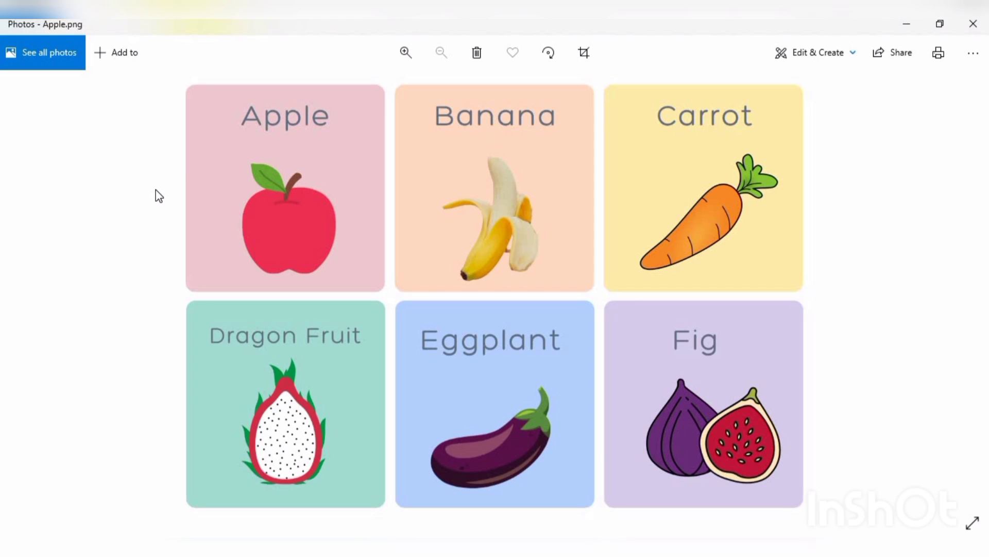